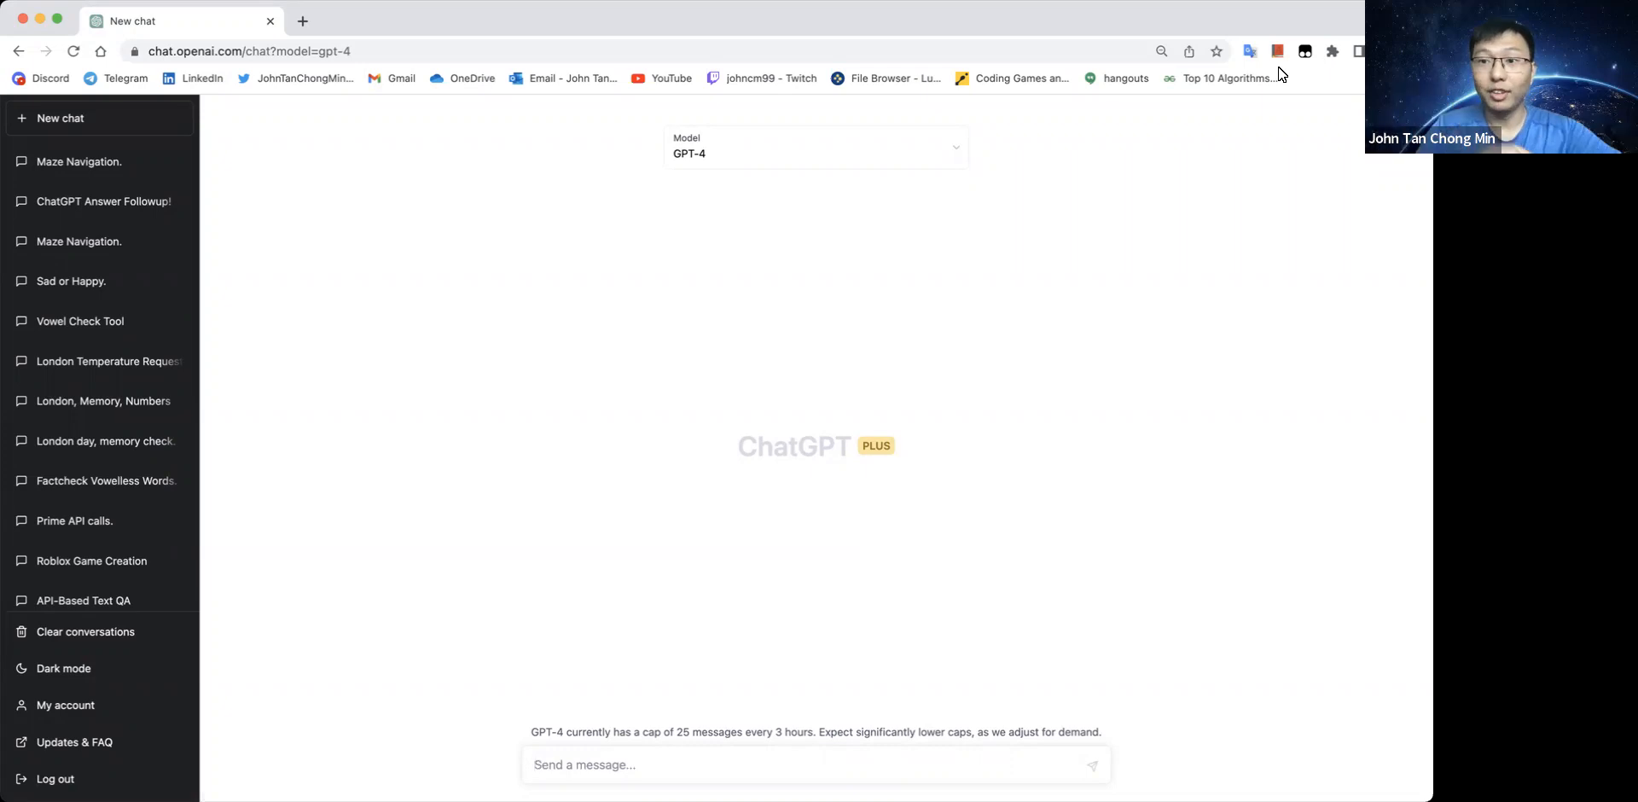
mouse_move(846, 26)
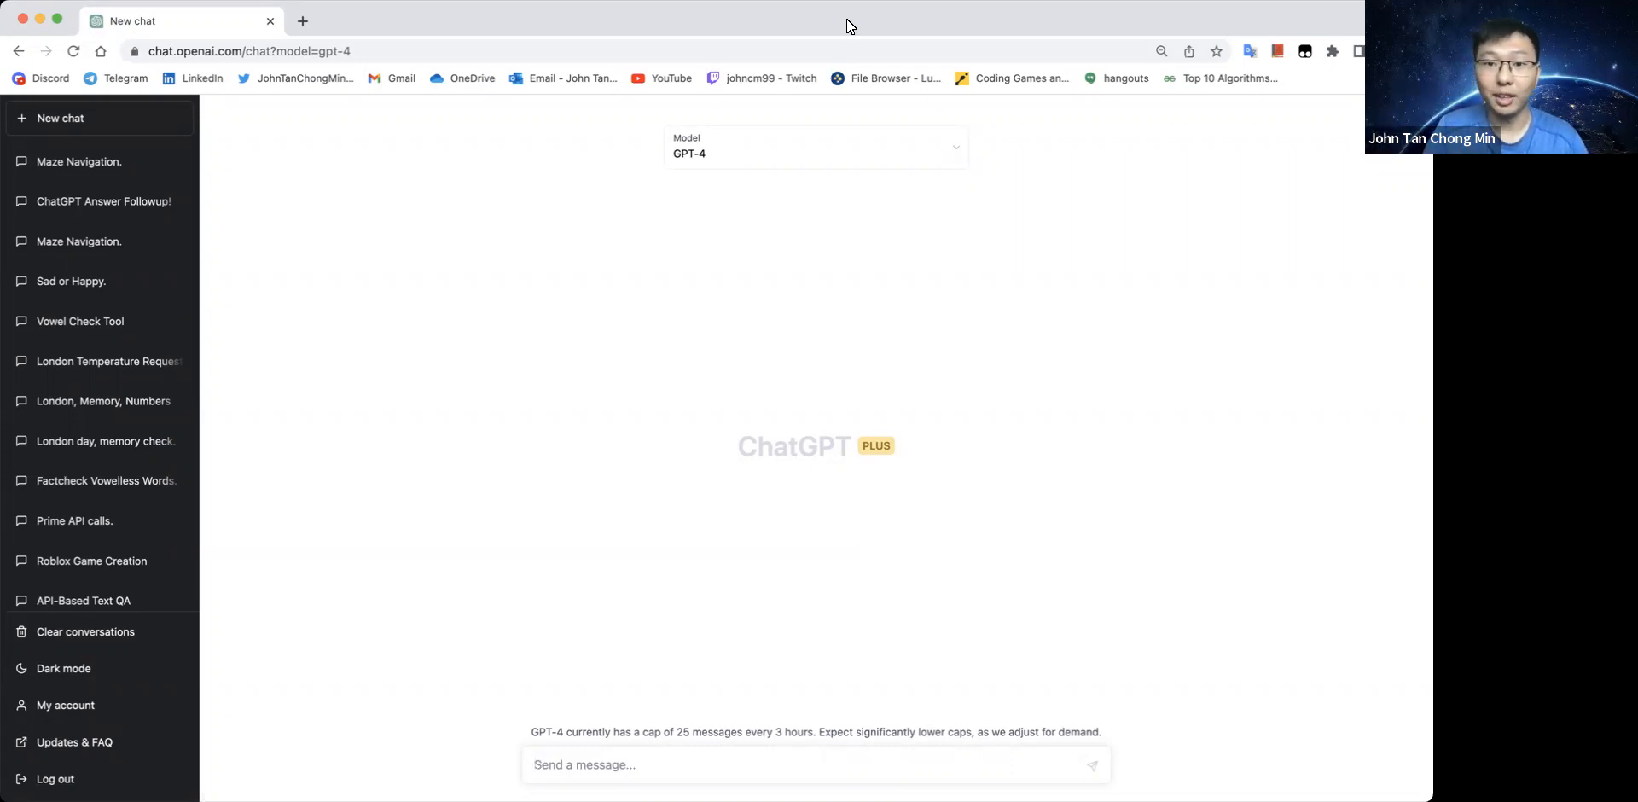
Keeping GPT-4, send a prompt to improve Output 5 for 'Give me the 5000th prime number'
left_click(816, 147)
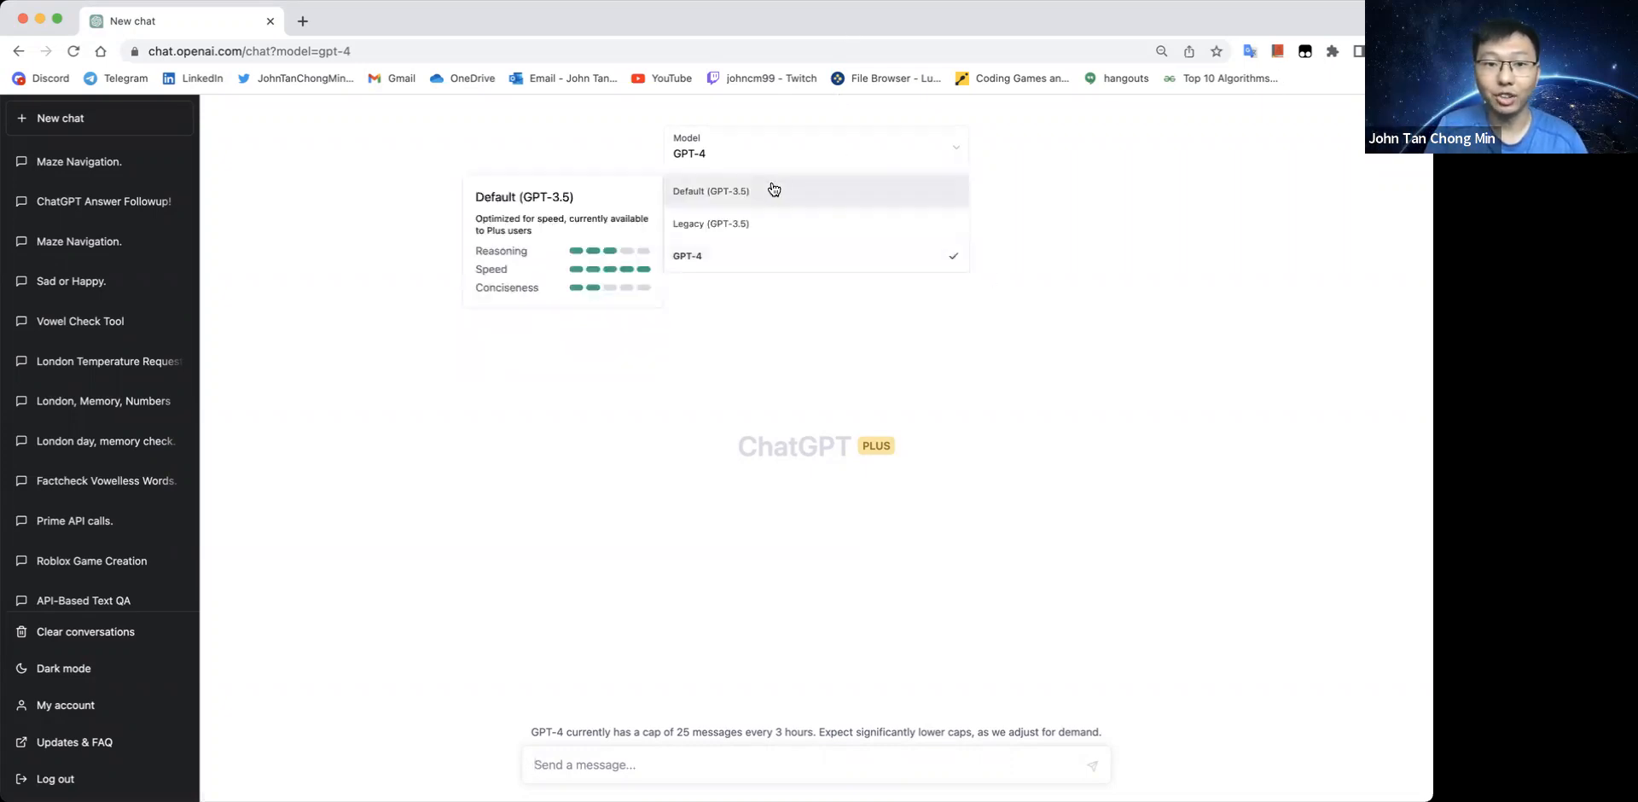
mouse_move(768, 222)
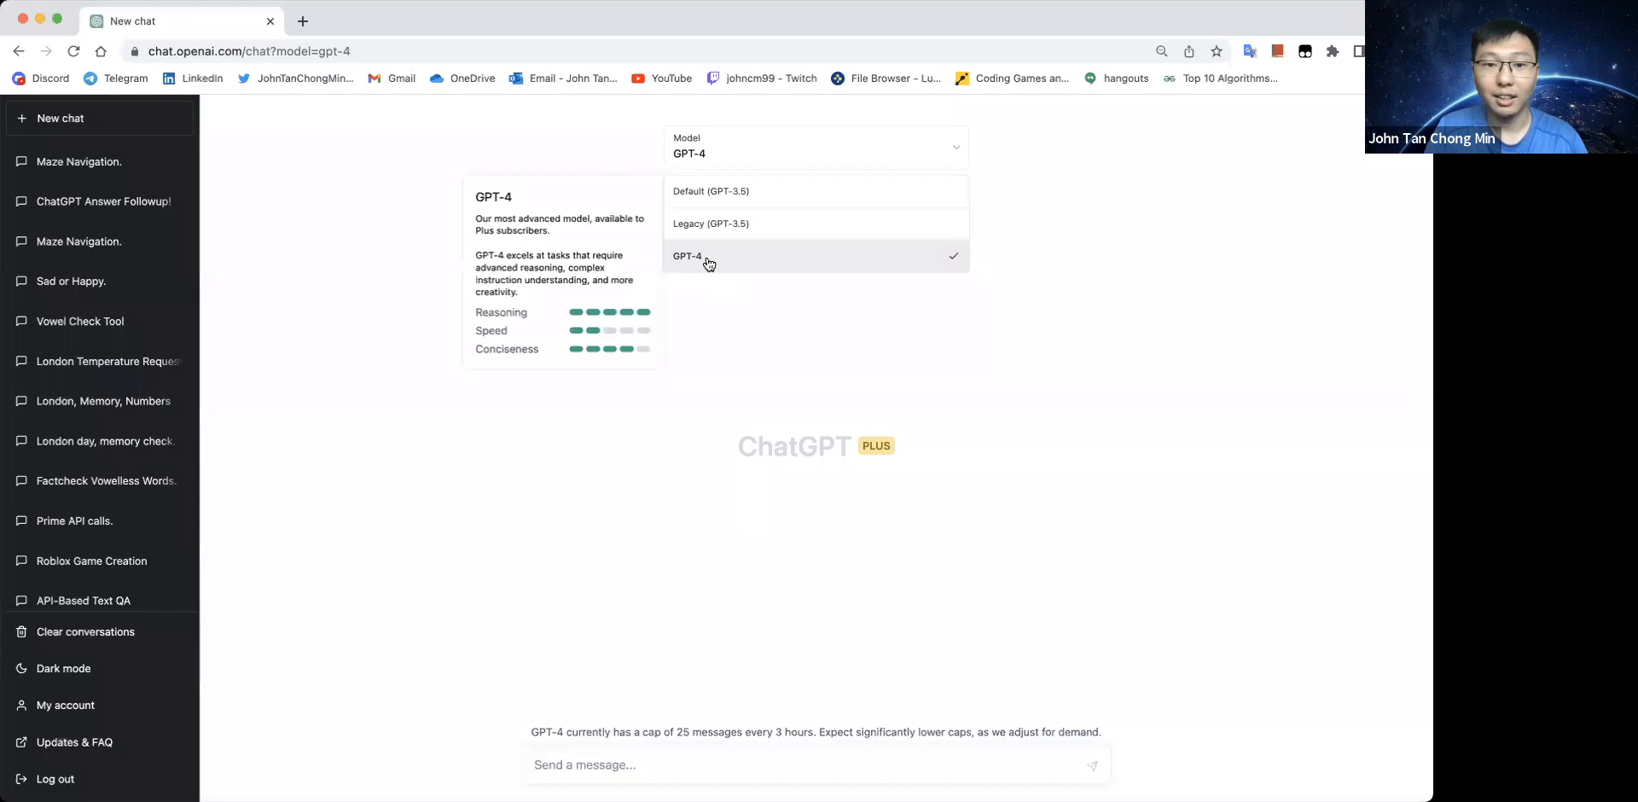
left_click(688, 256)
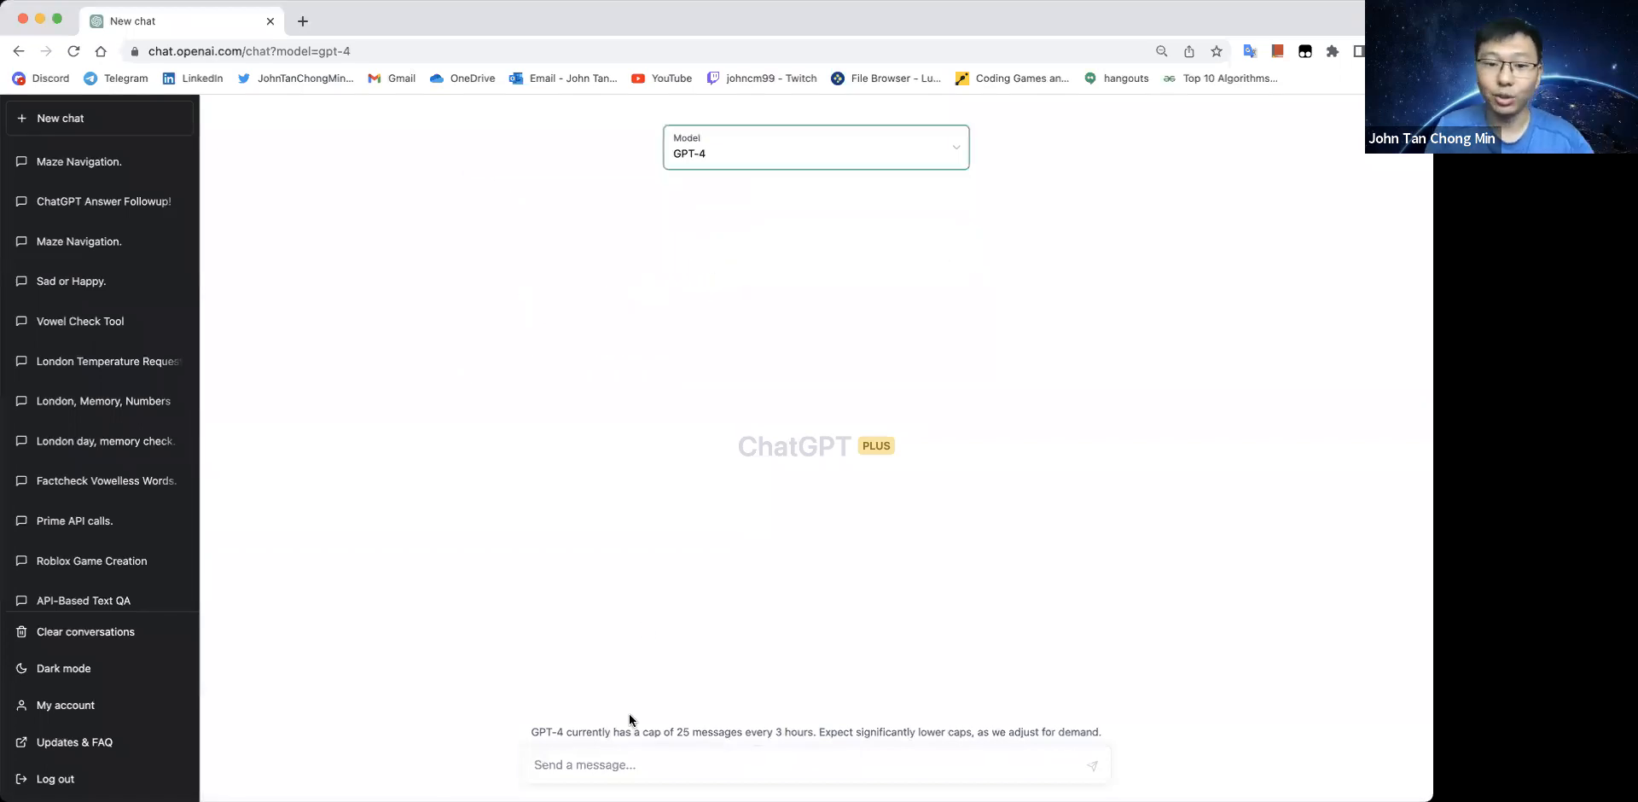
type("You are")
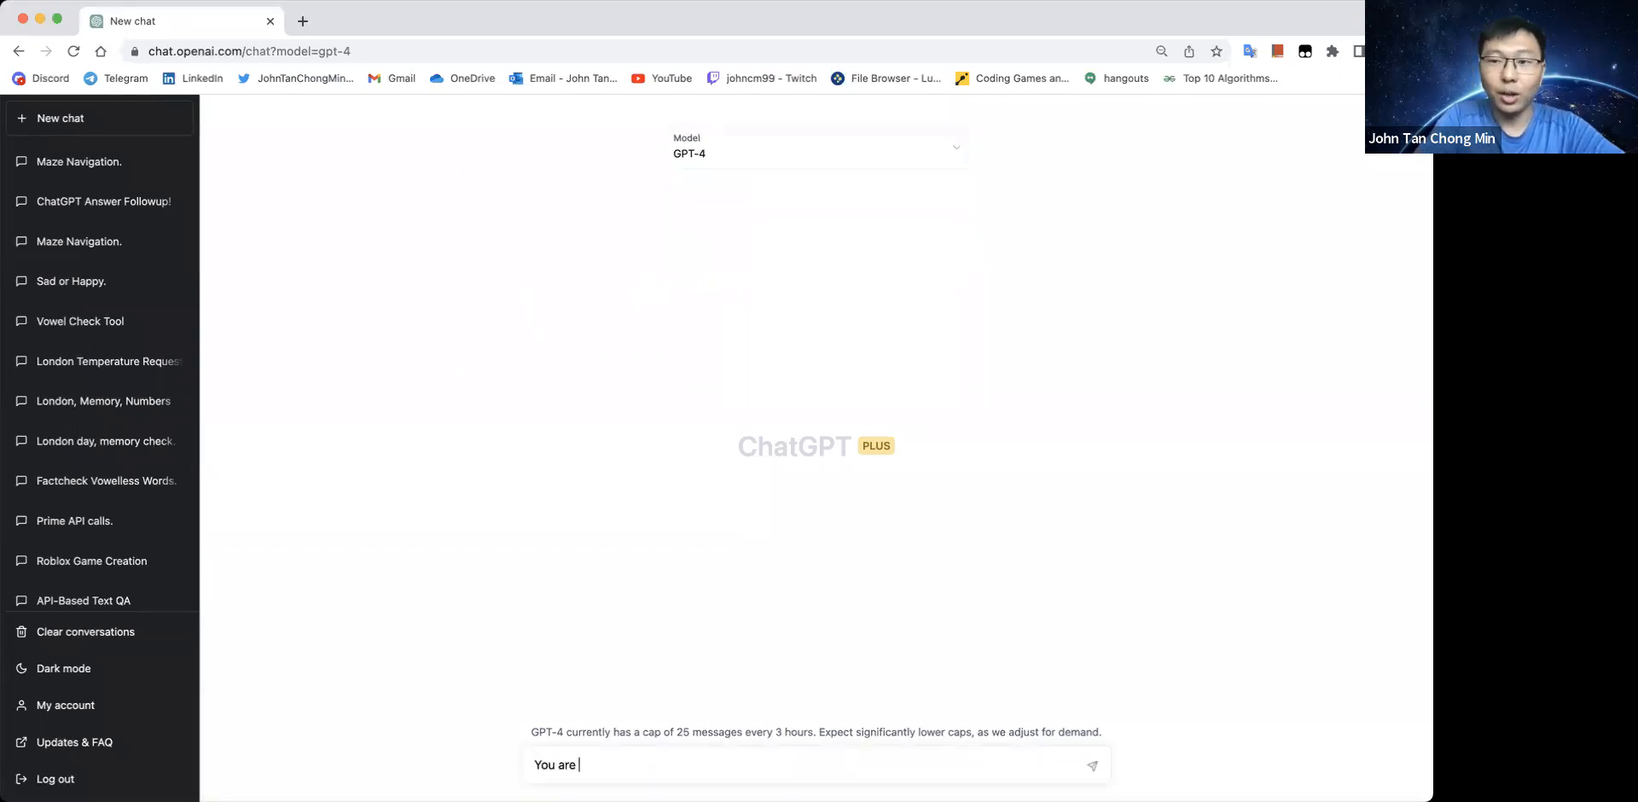
type("a machine capable")
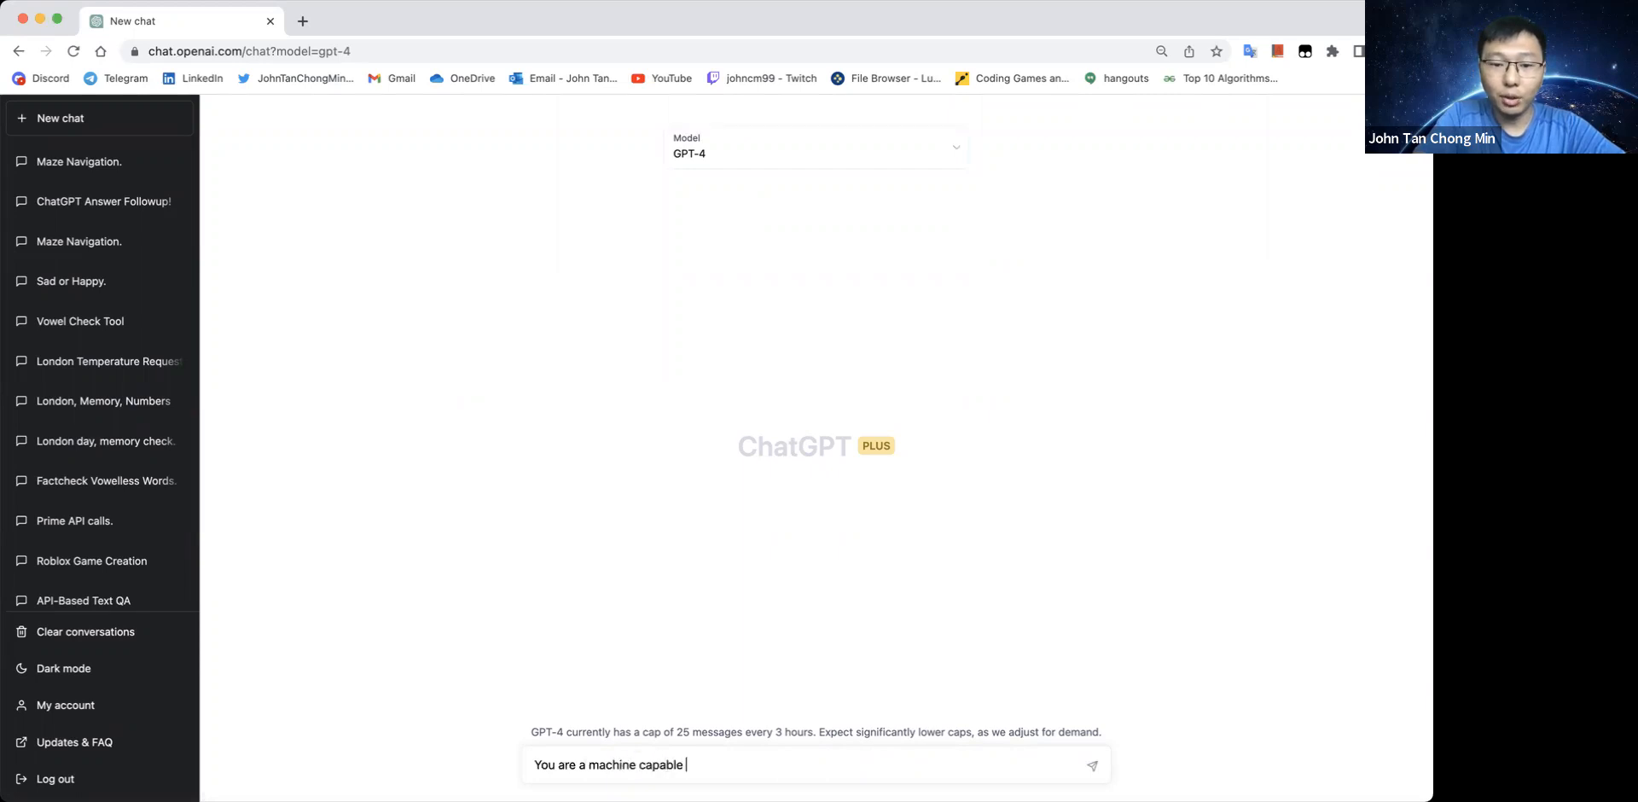
type("of improving the output of")
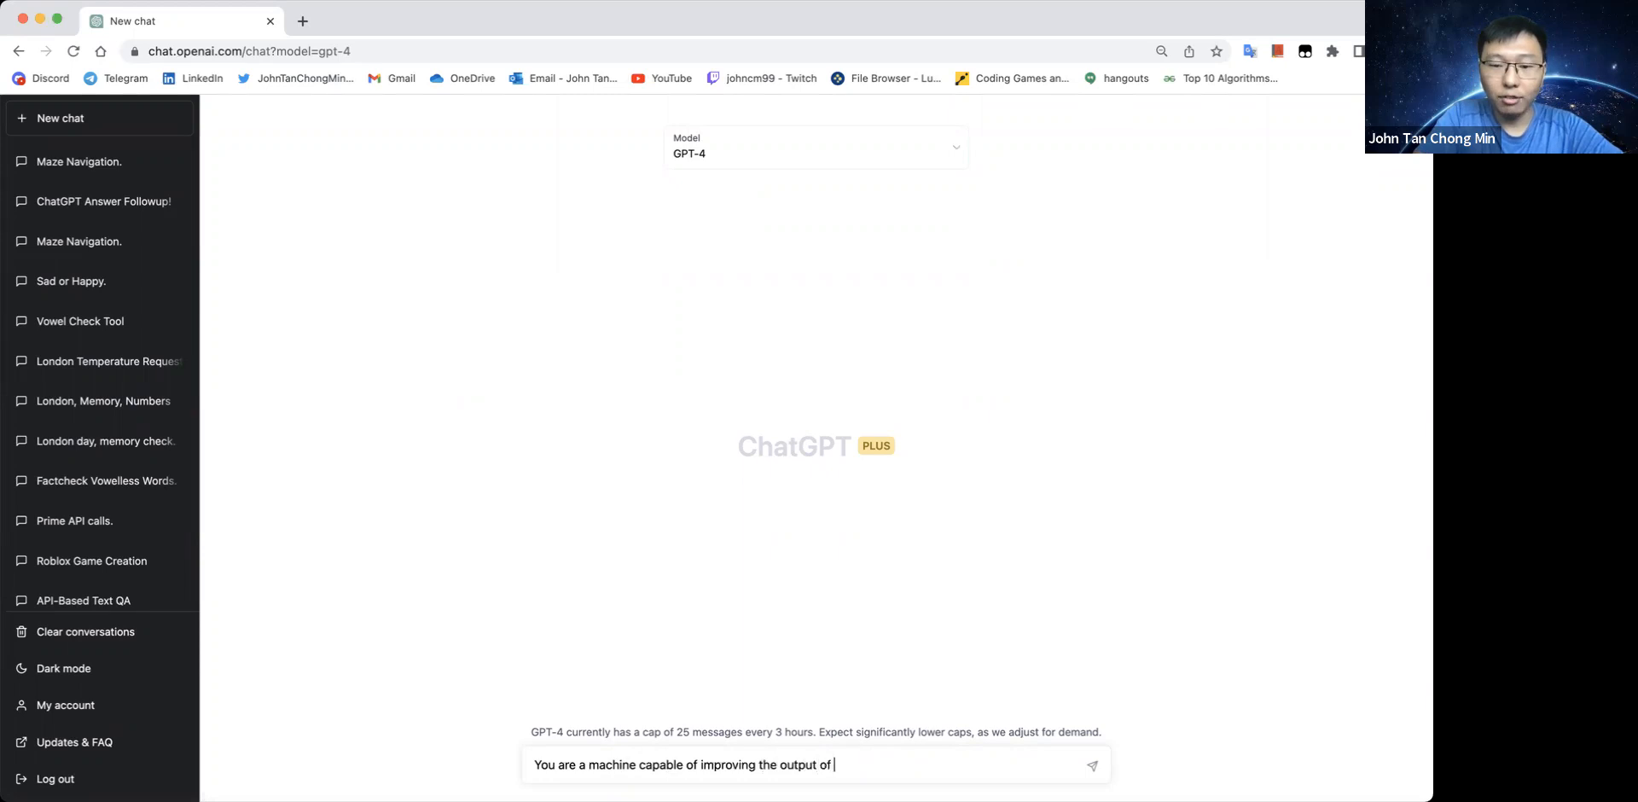
type("a given")
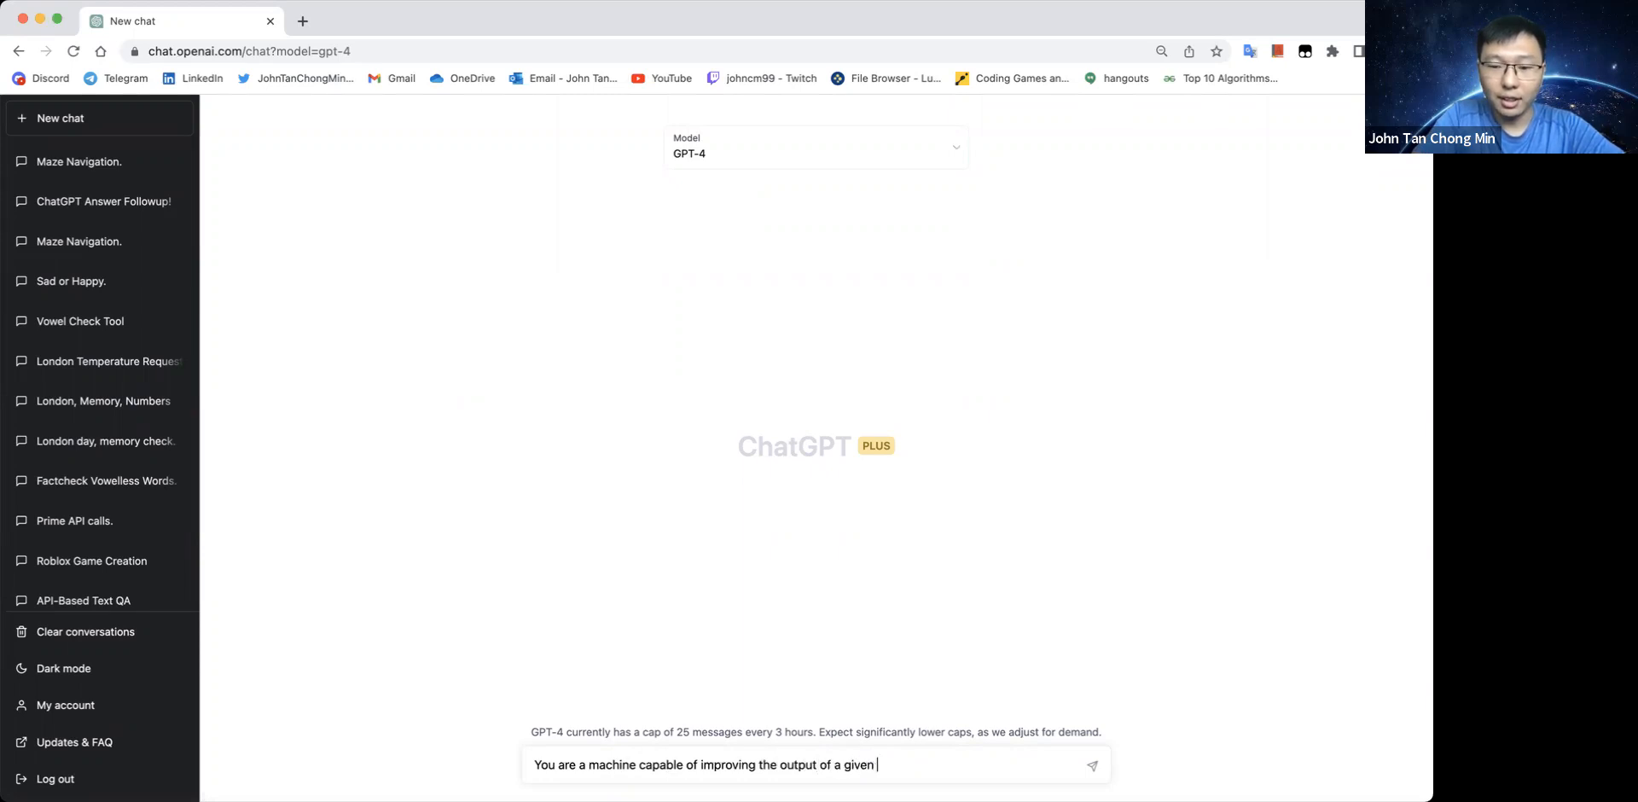
type("input-output pair.")
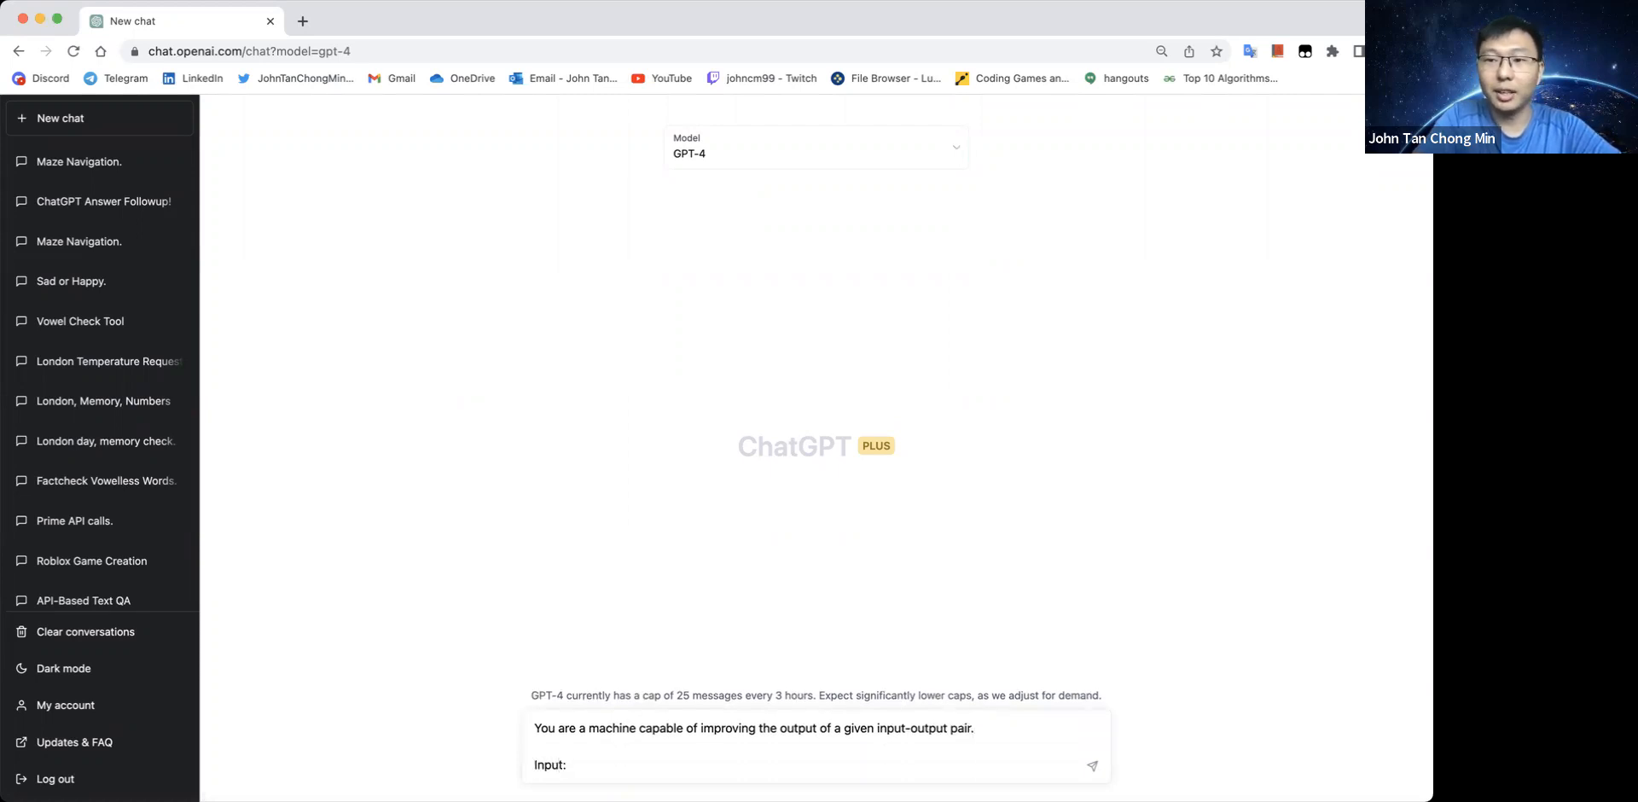
type("Give me the")
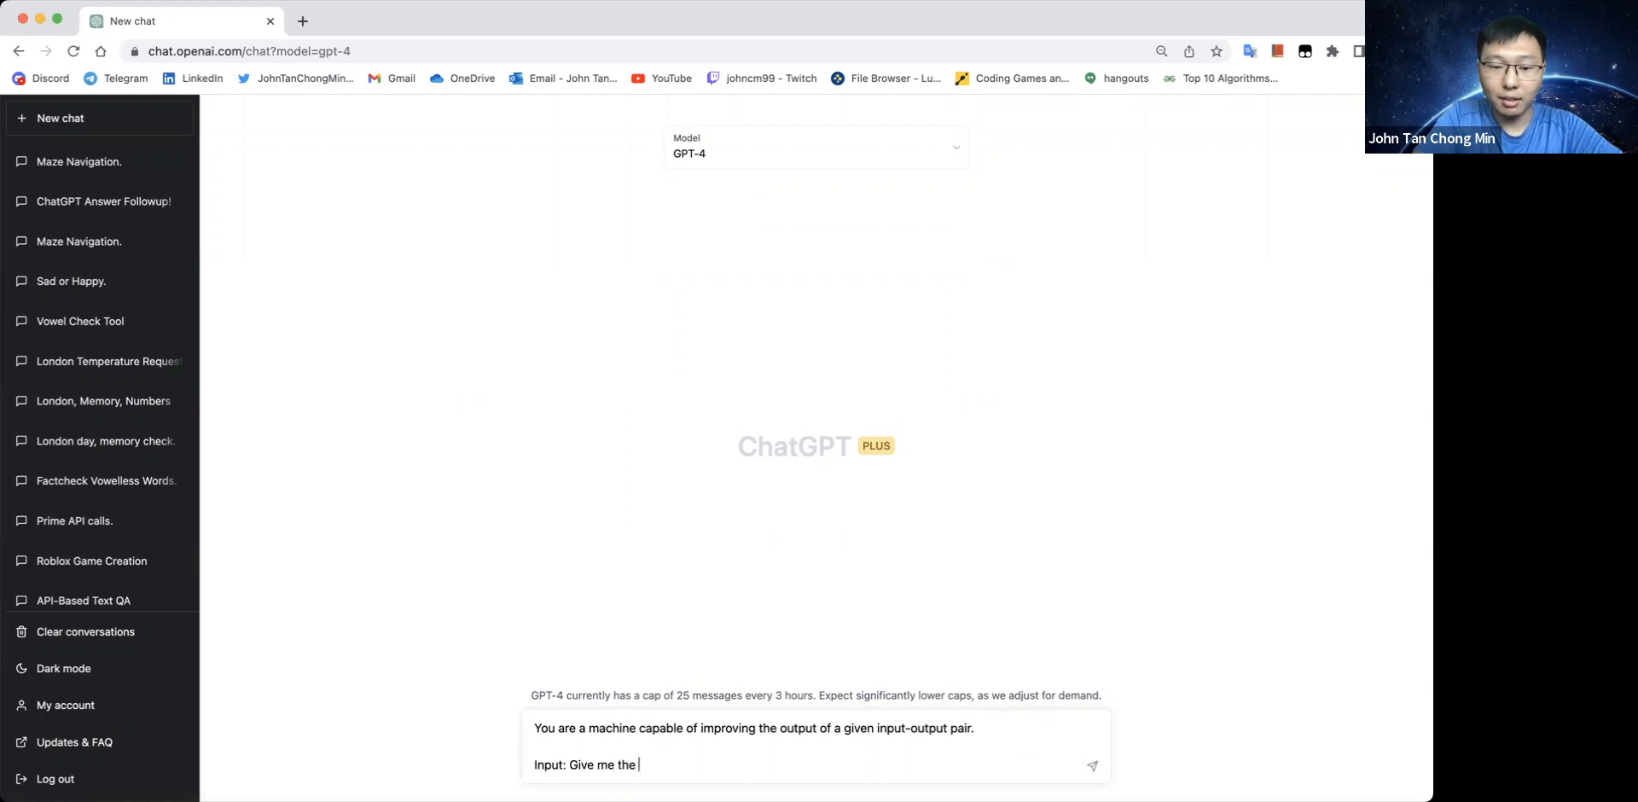
type("5000th prime number")
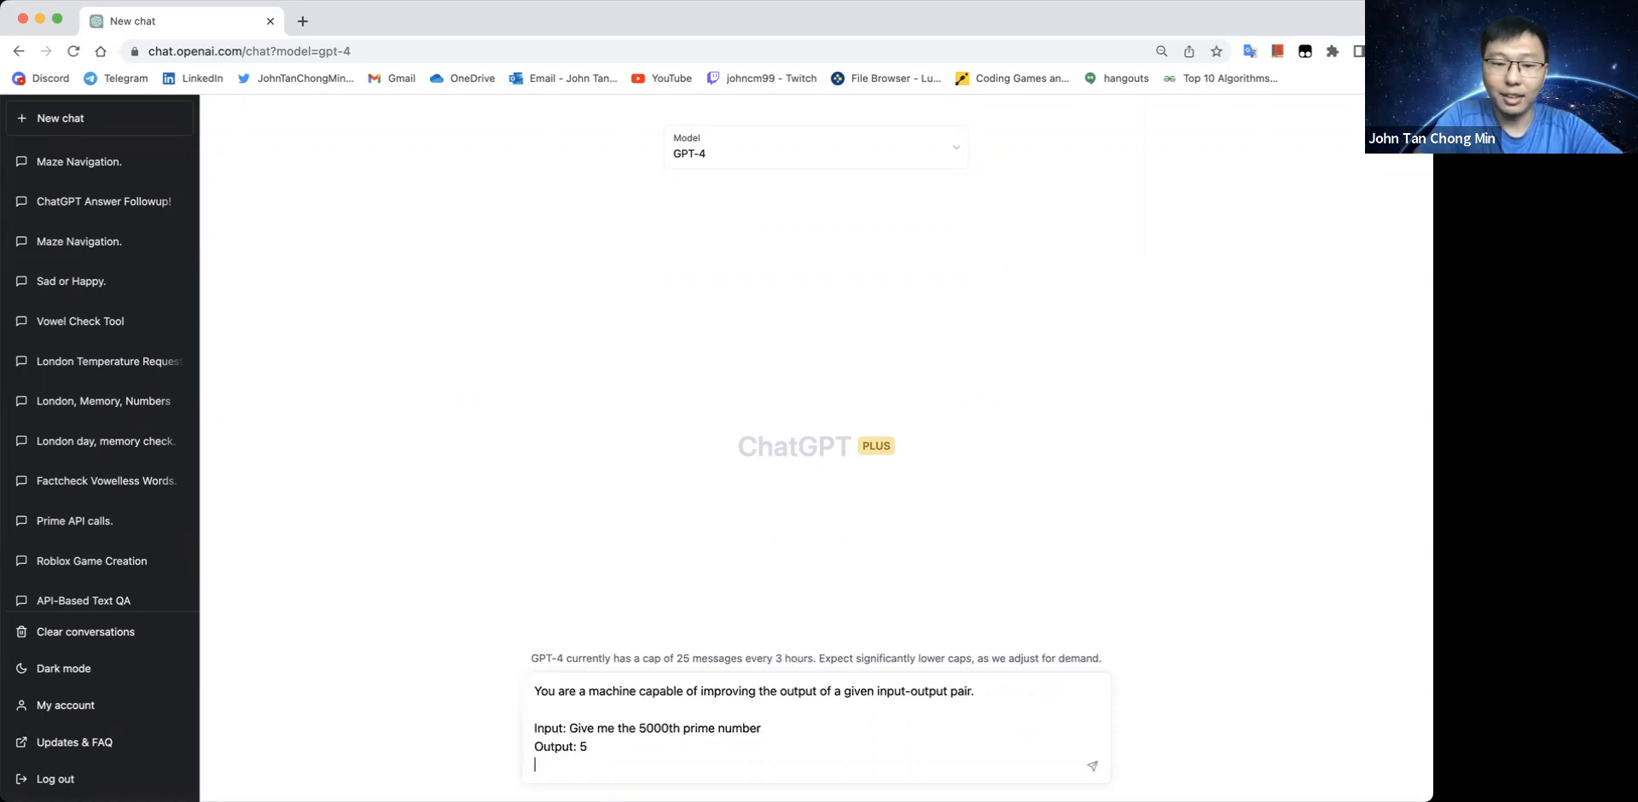
type("Improved Output")
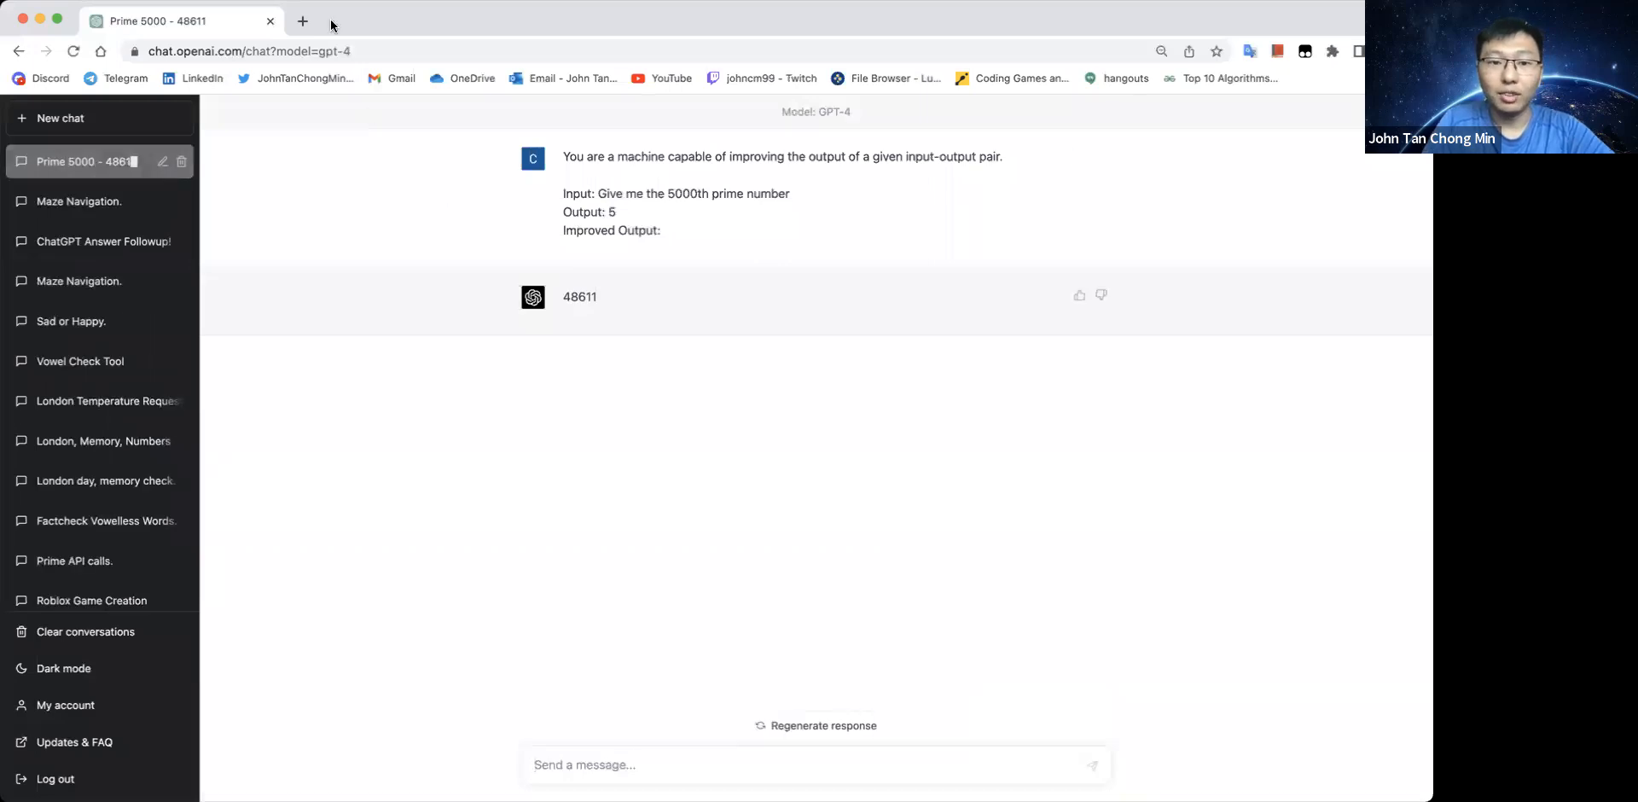
Verify ChatGPT's 48611 against Google's 5000th prime, then search for the 10000th prime
left_click(302, 20)
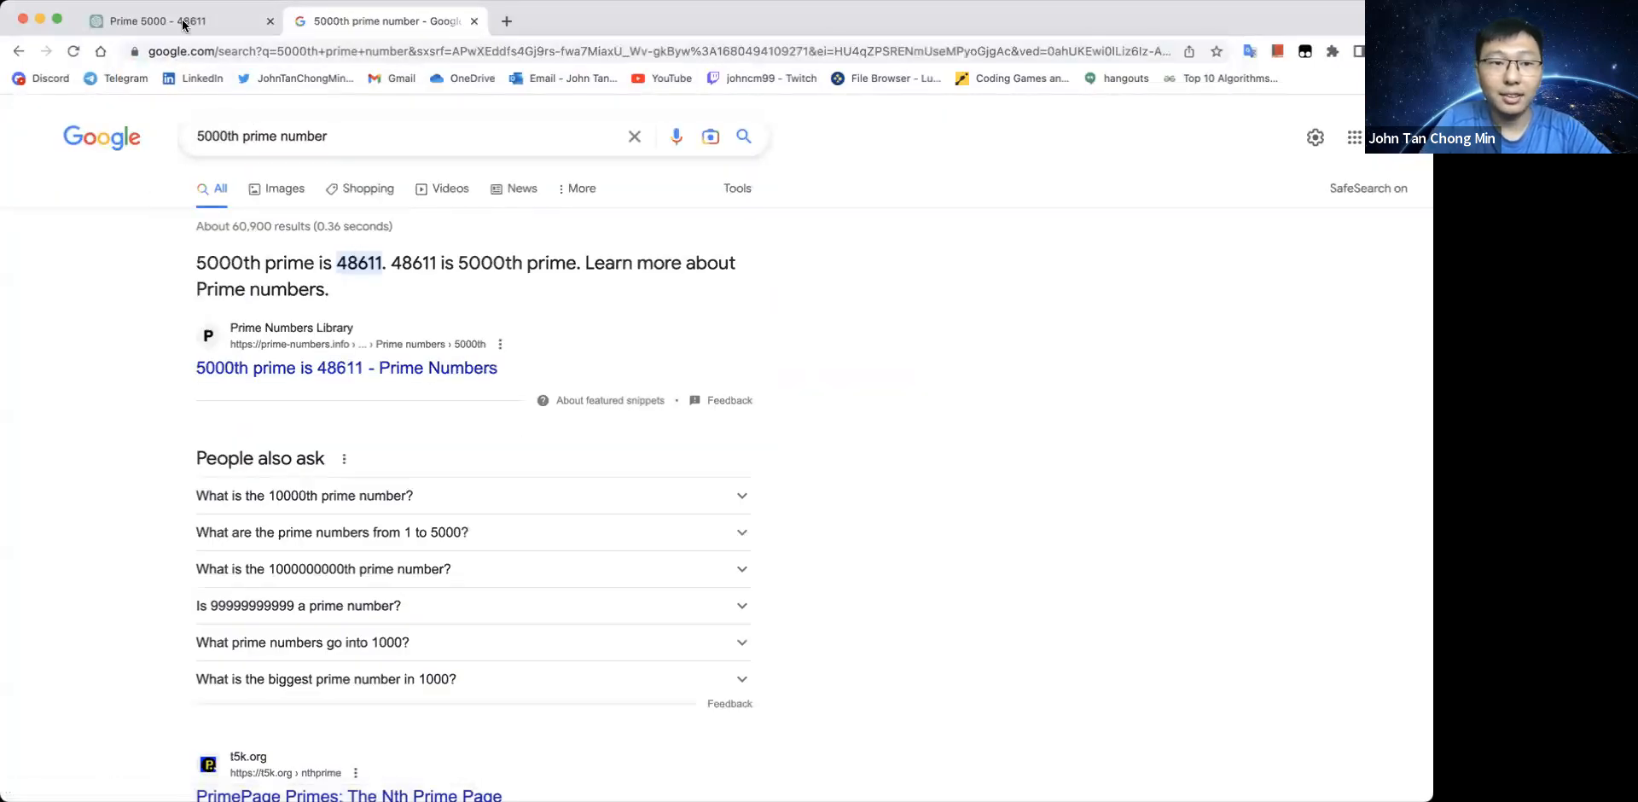
left_click(157, 21)
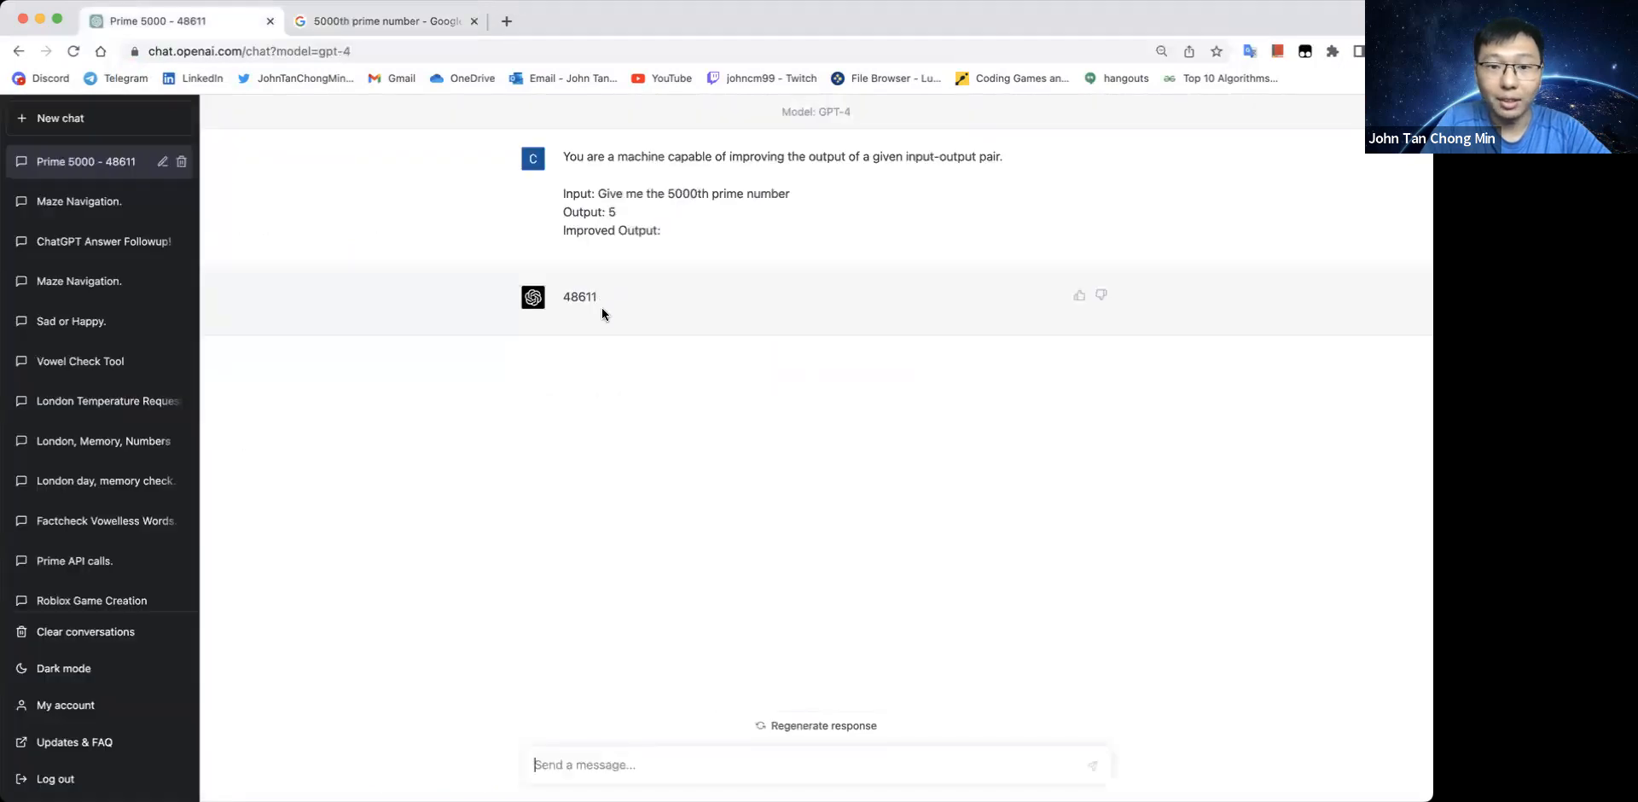
left_click(382, 20)
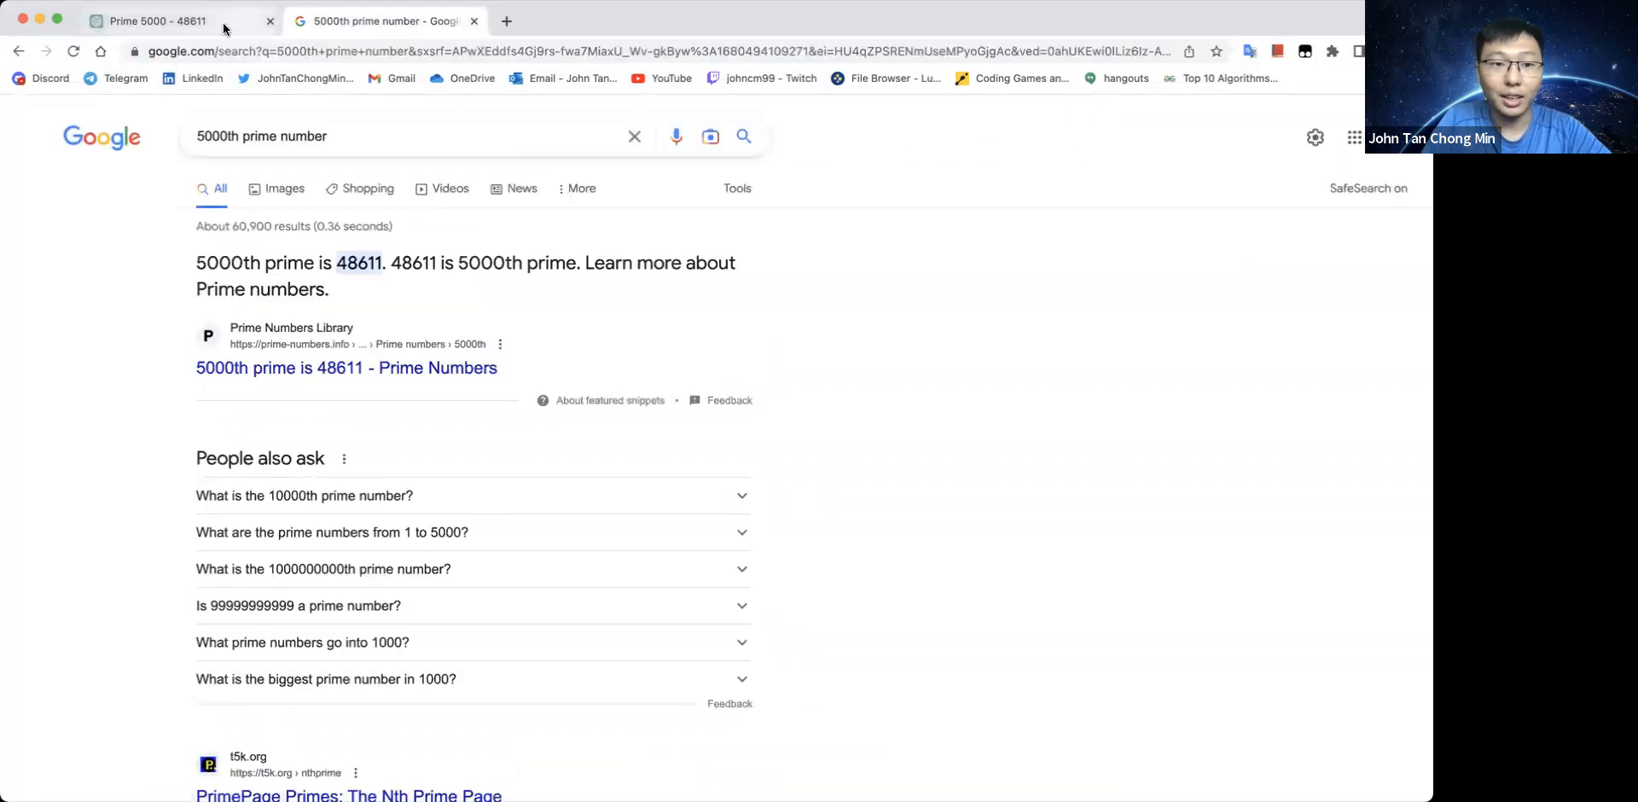
left_click(157, 21)
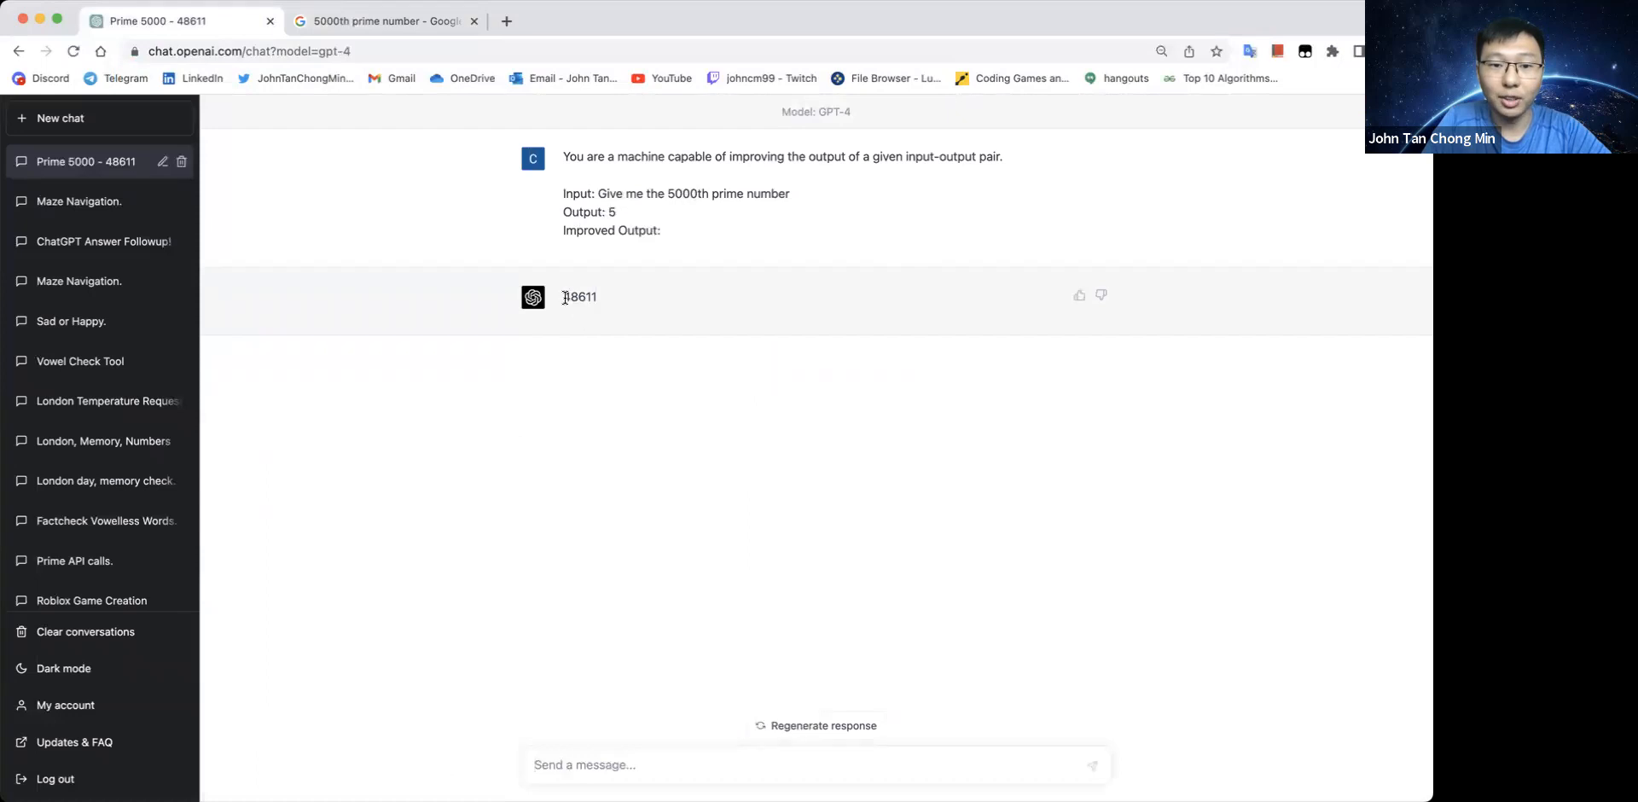
double_click(578, 296)
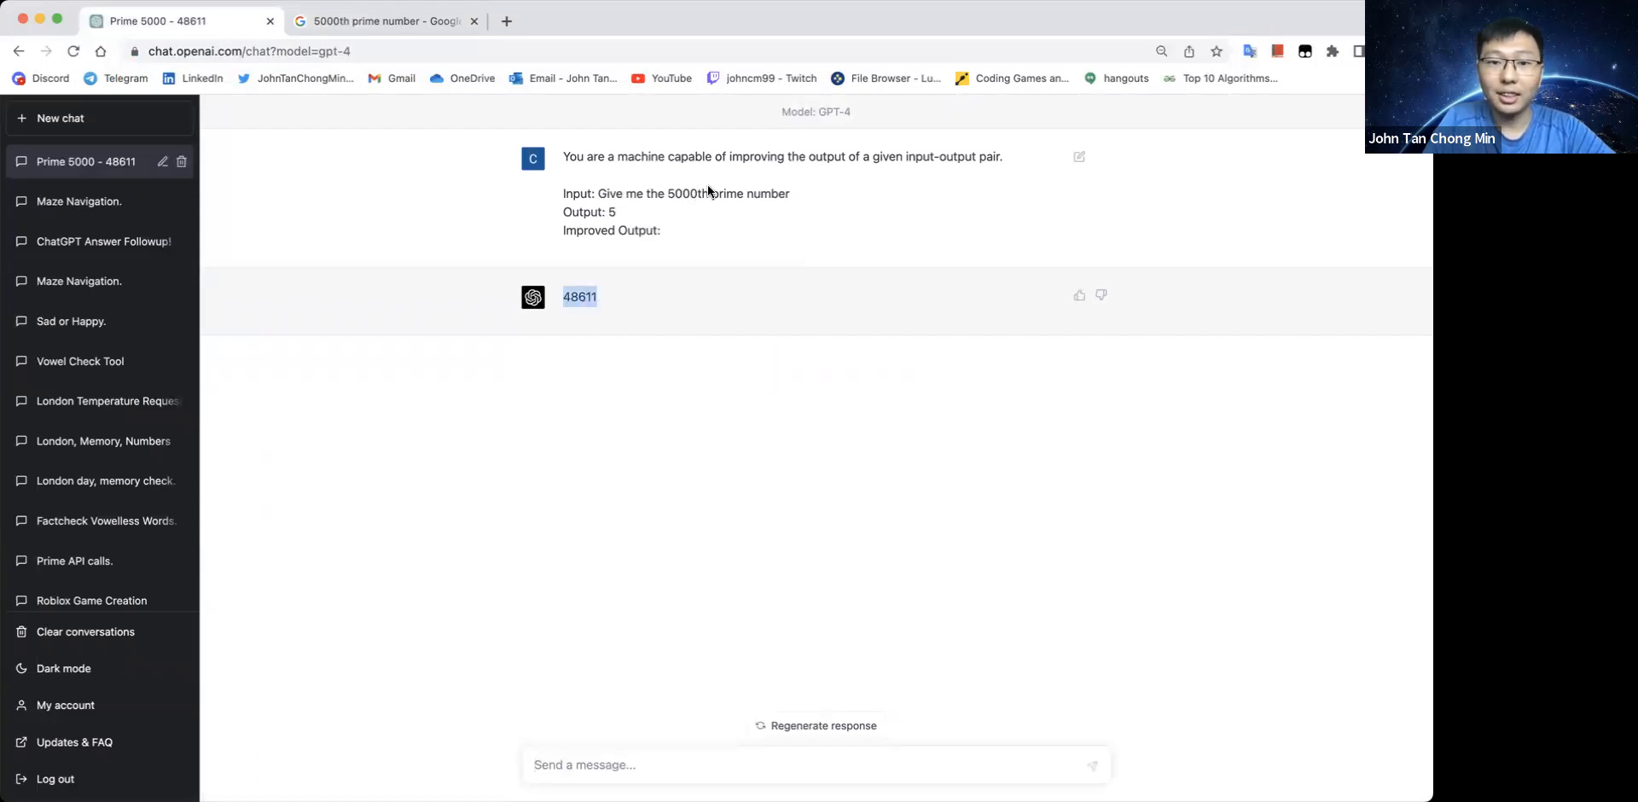
left_click(381, 20)
type("10000th prime number")
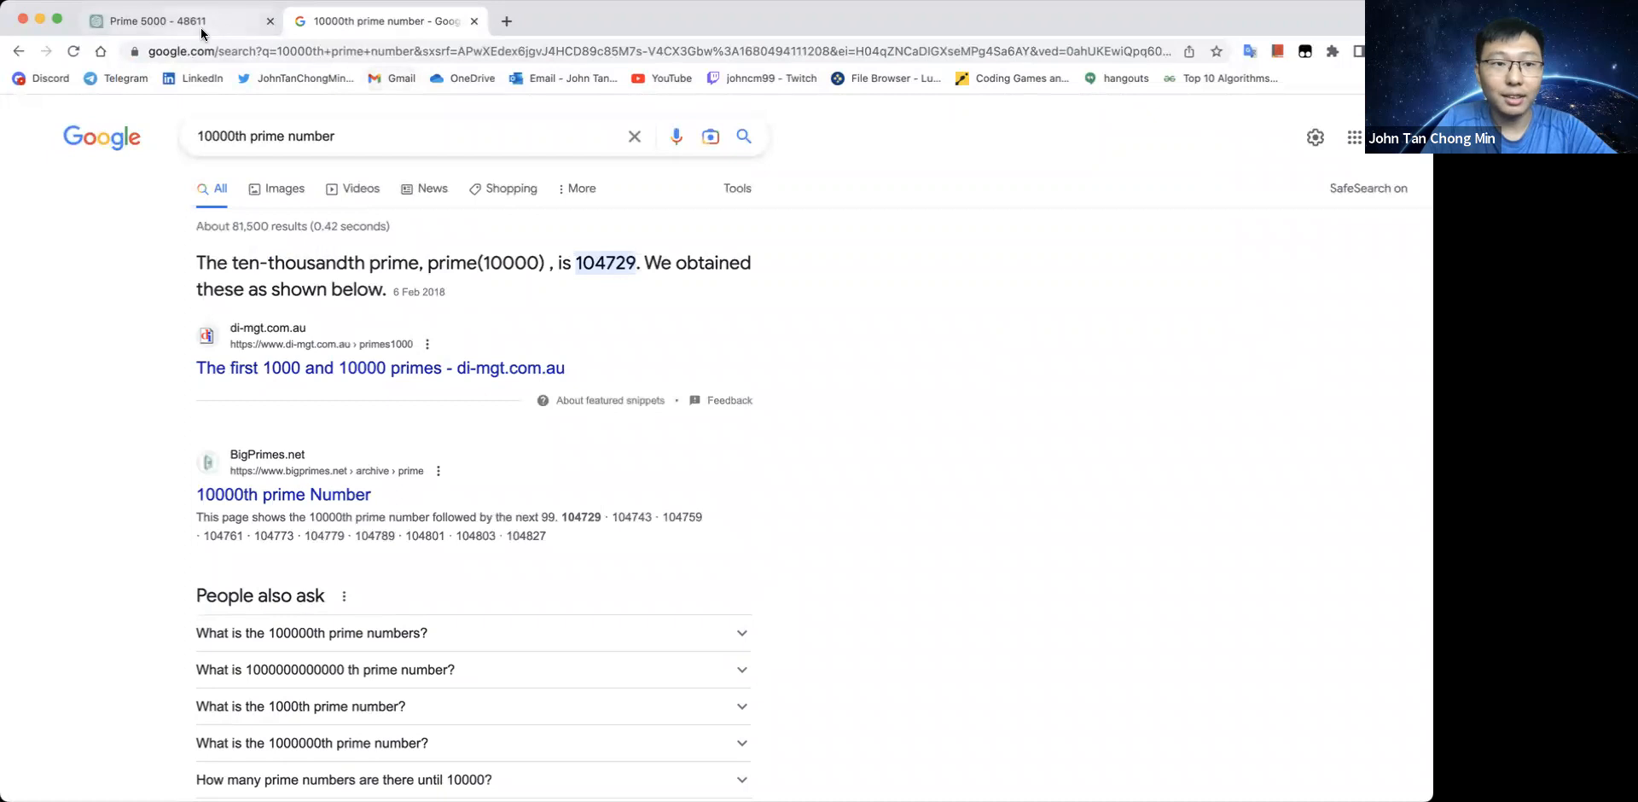
Resubmit the prompt for the 10000th prime, getting 104729, and start changing it to 9000th
left_click(156, 19)
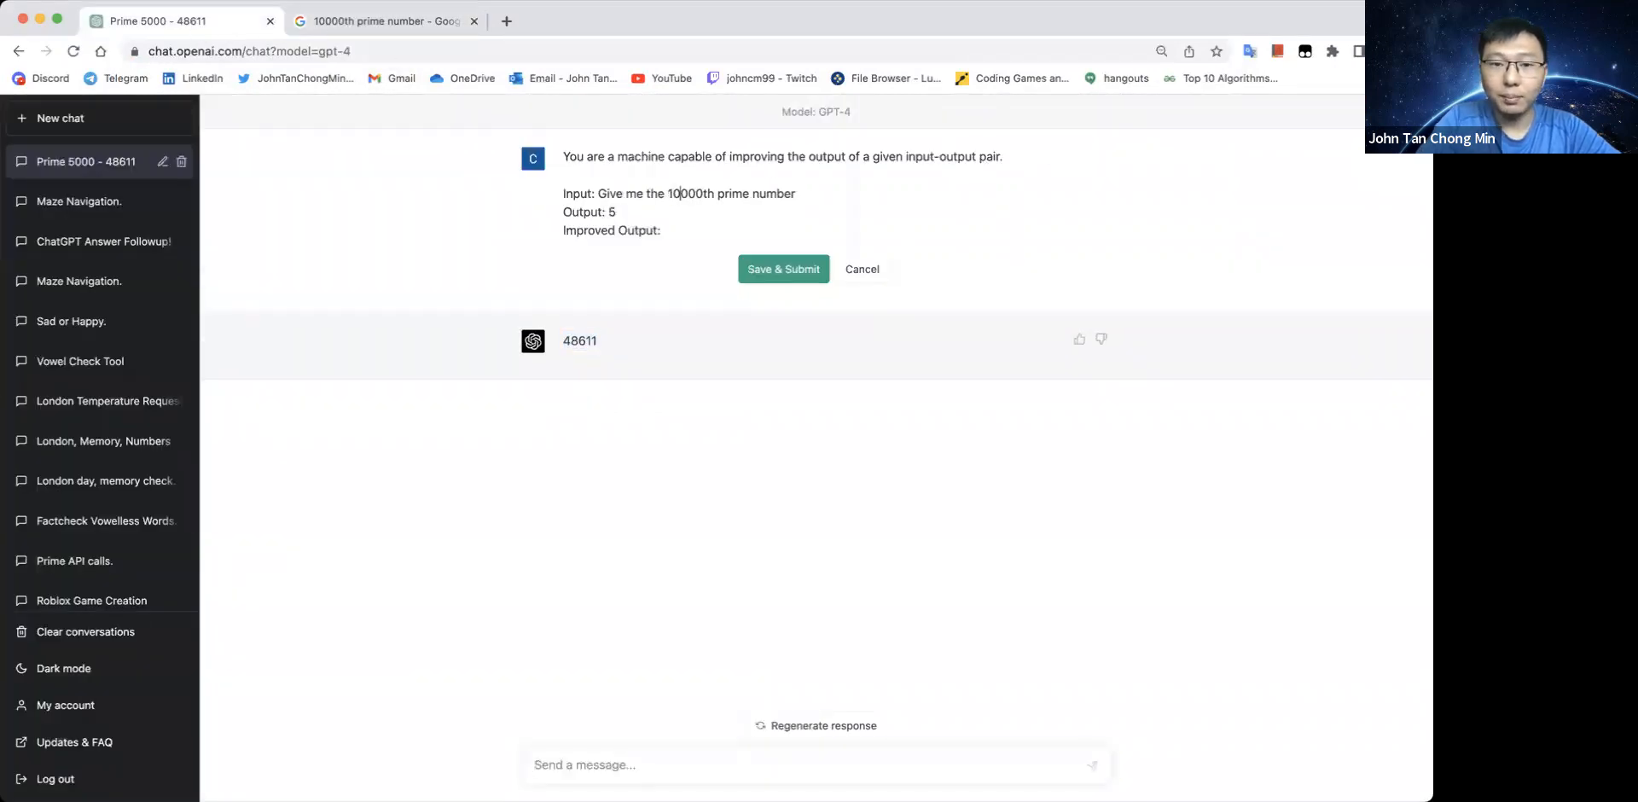
left_click(782, 269)
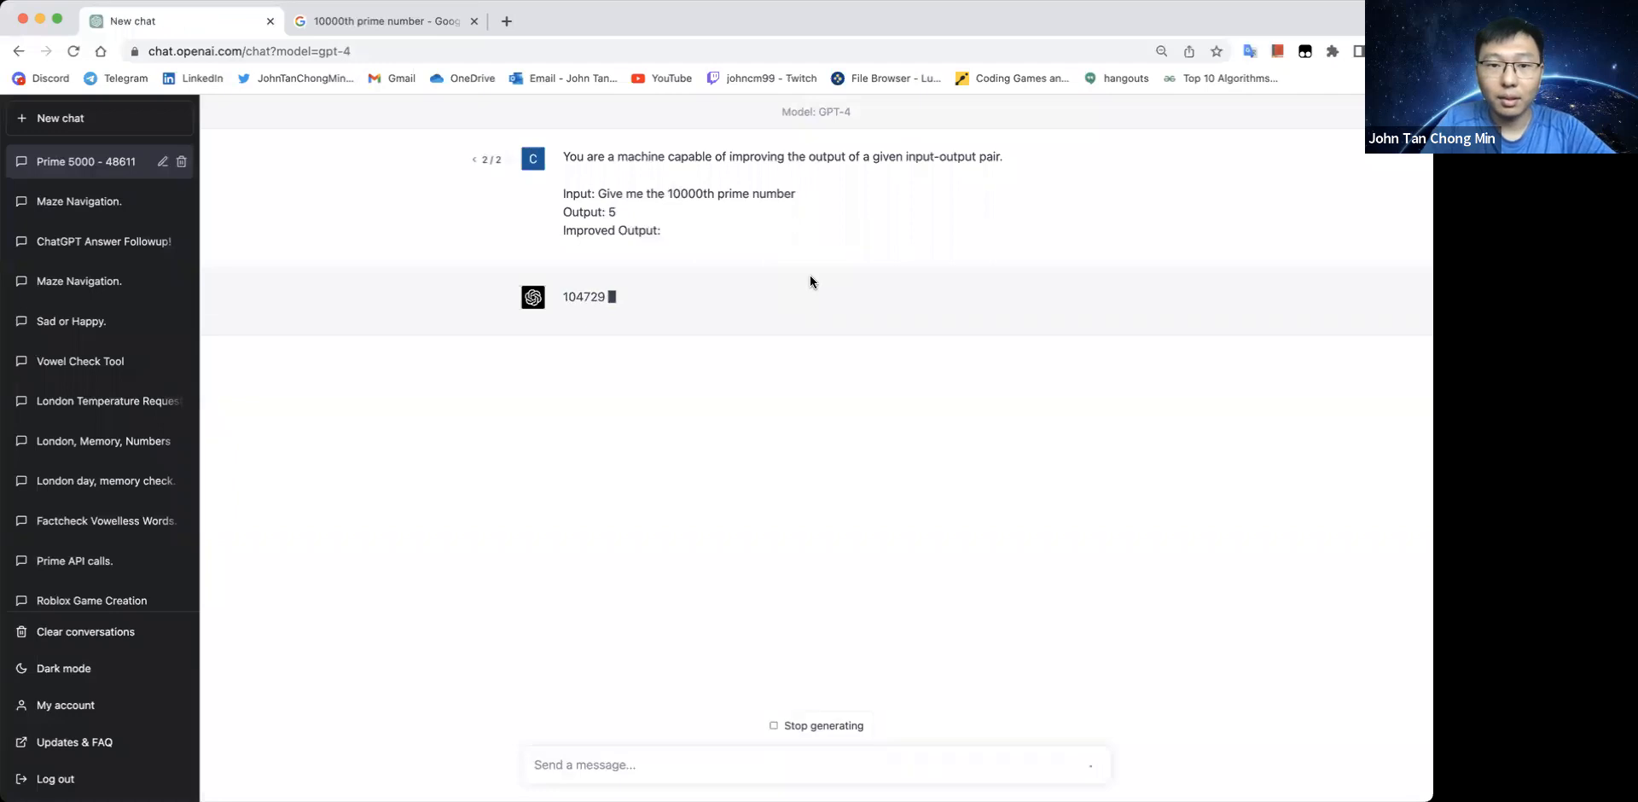
left_click(383, 20)
type("9")
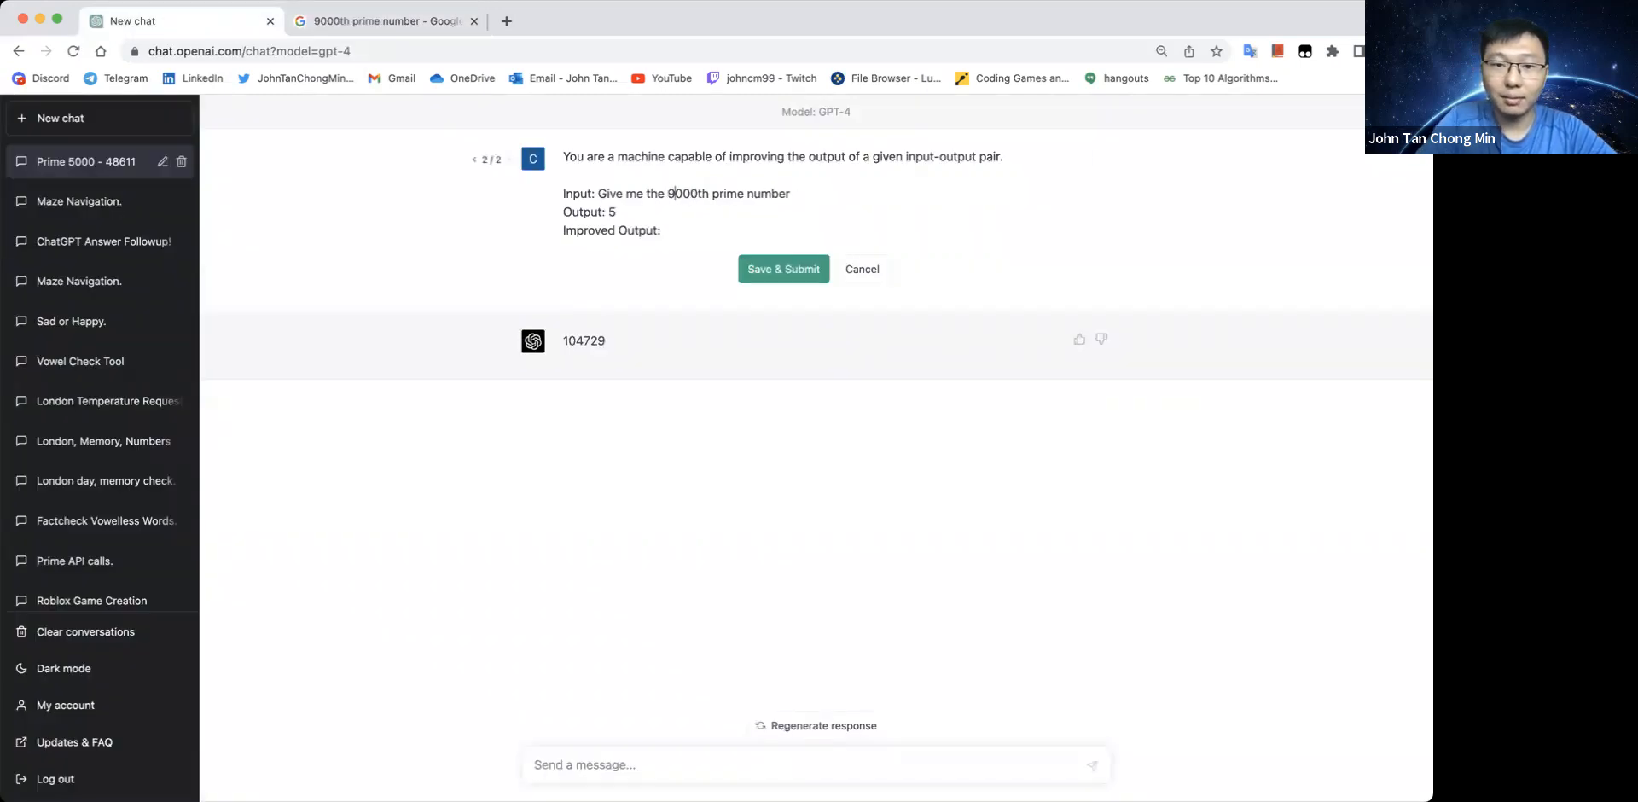
Submit the 9000th prime prompt, compare ChatGPT's 91,891 with Google's 93179, and return to the chat
left_click(782, 269)
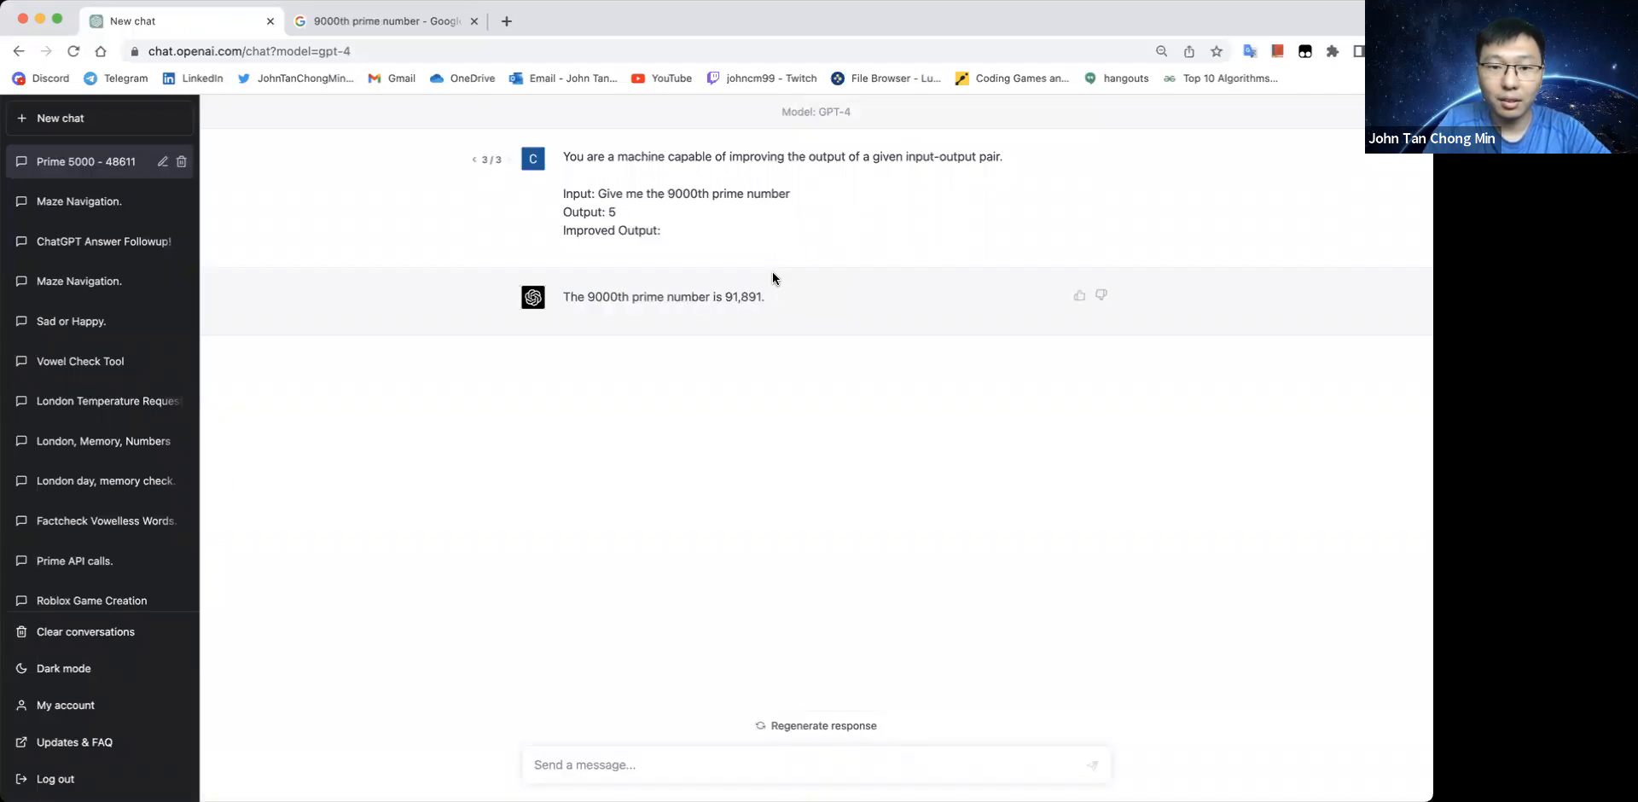
left_click(383, 20)
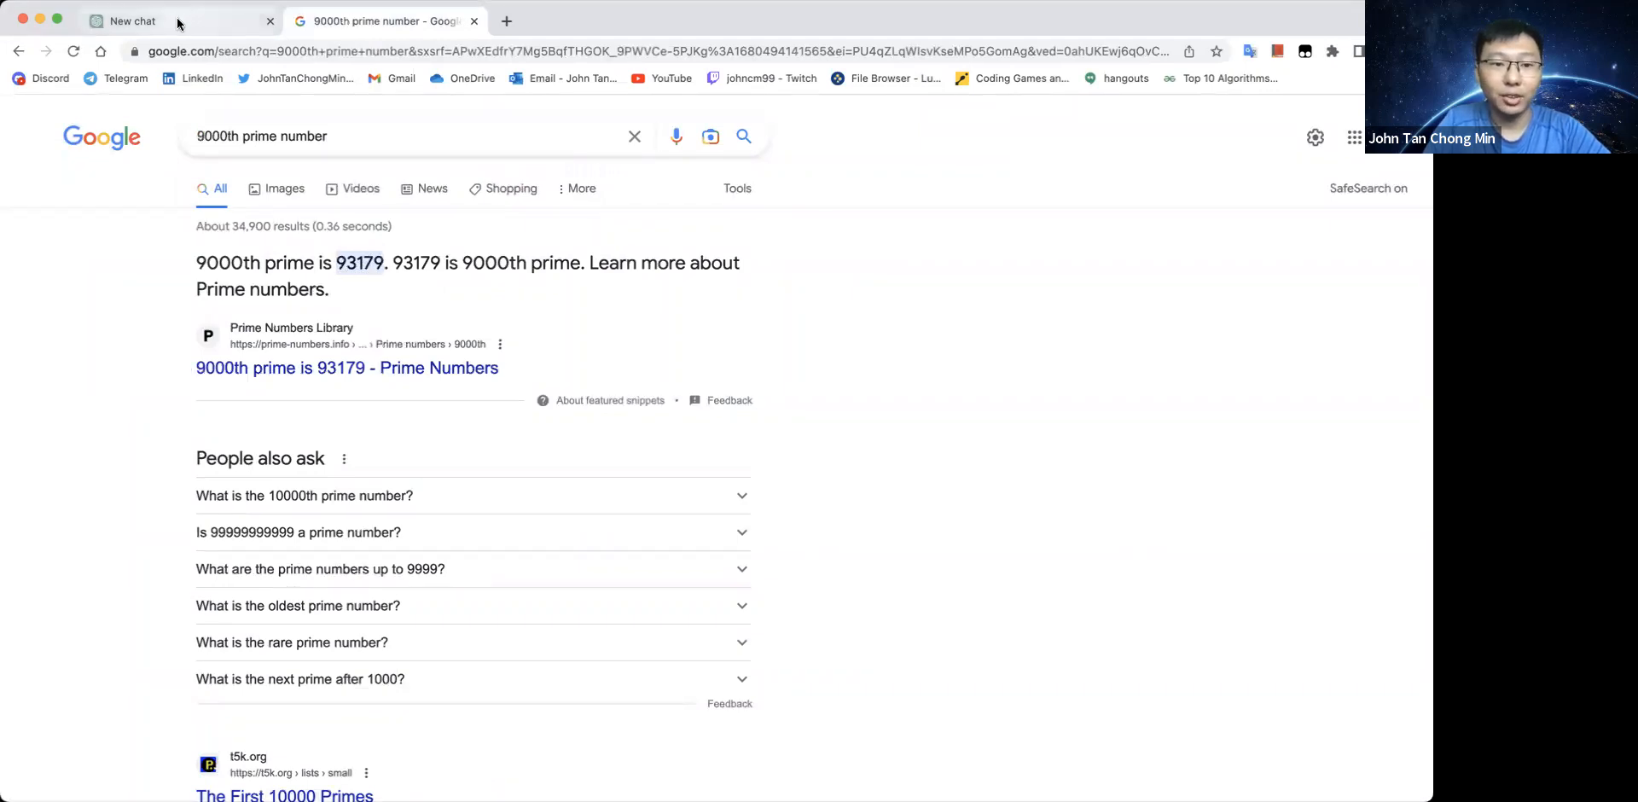
left_click(135, 20)
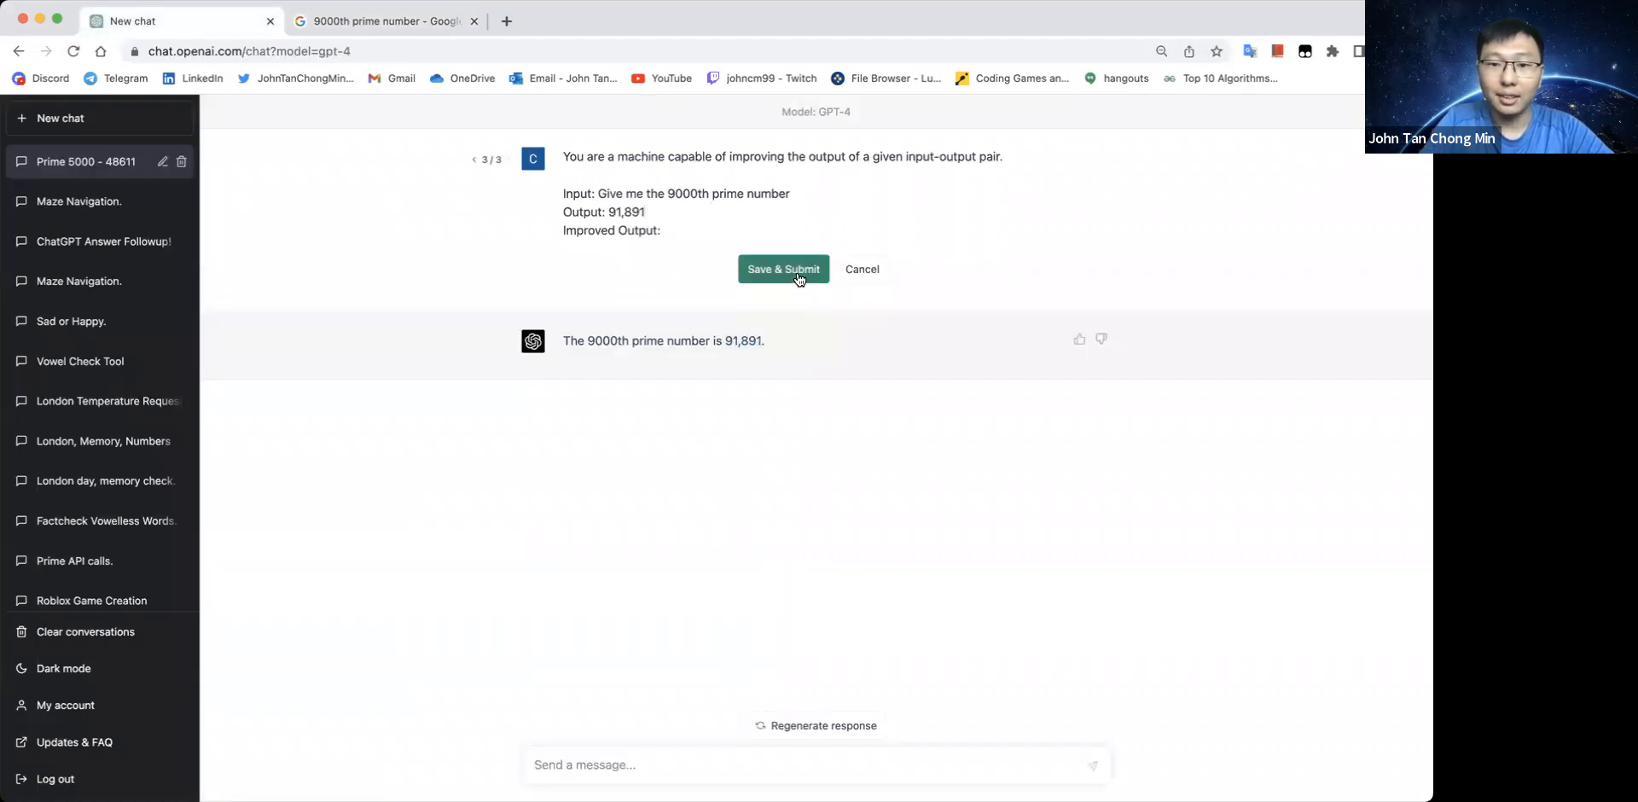
Rewrite the prompt as two 9000th-prime input-output pairs with outputs 5 and 91,891, and submit
double_click(628, 210)
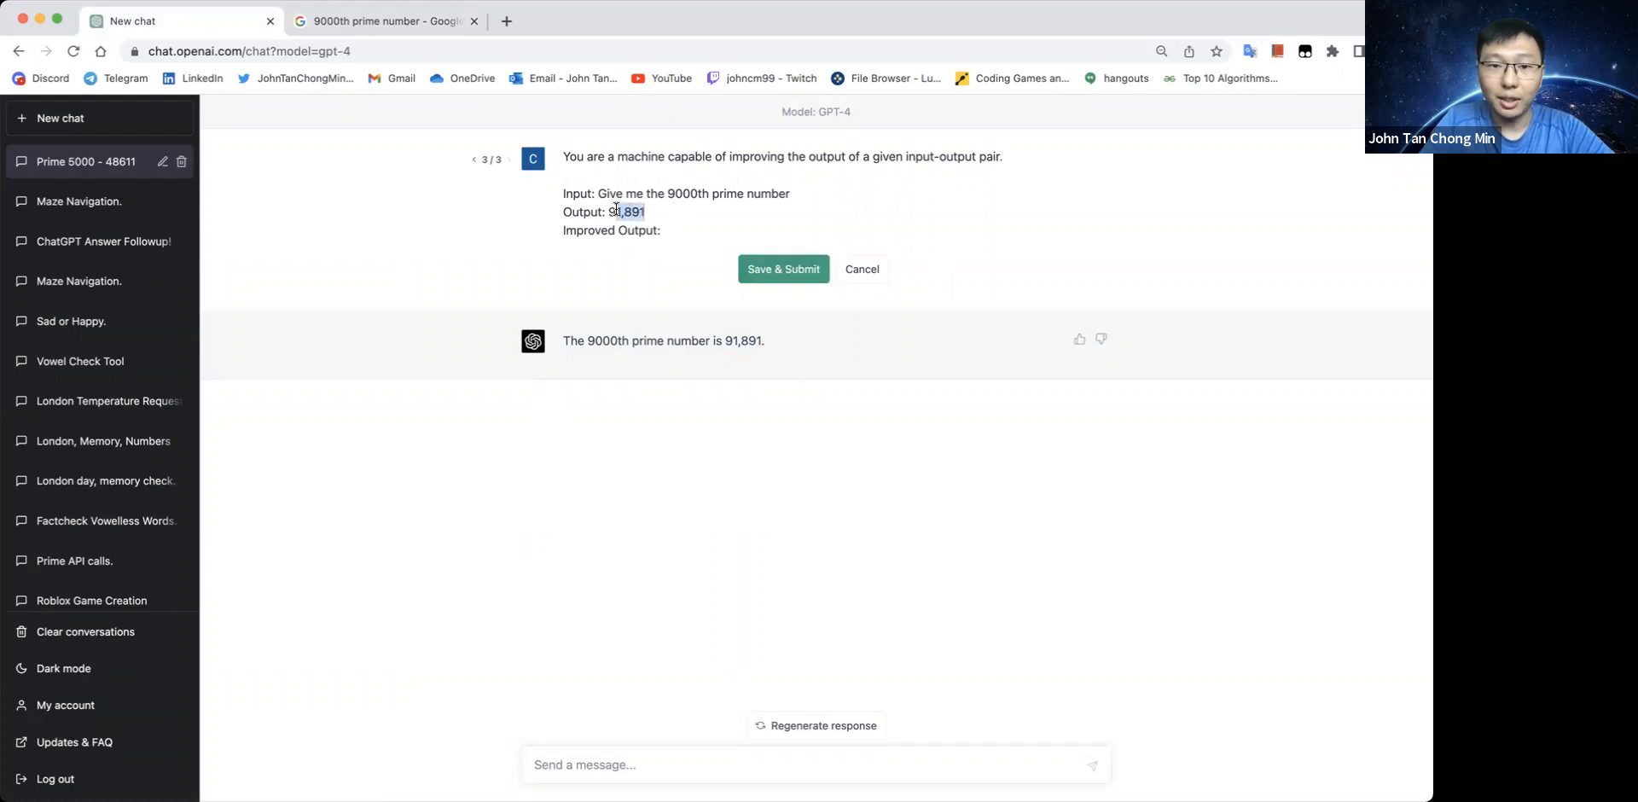
type("5")
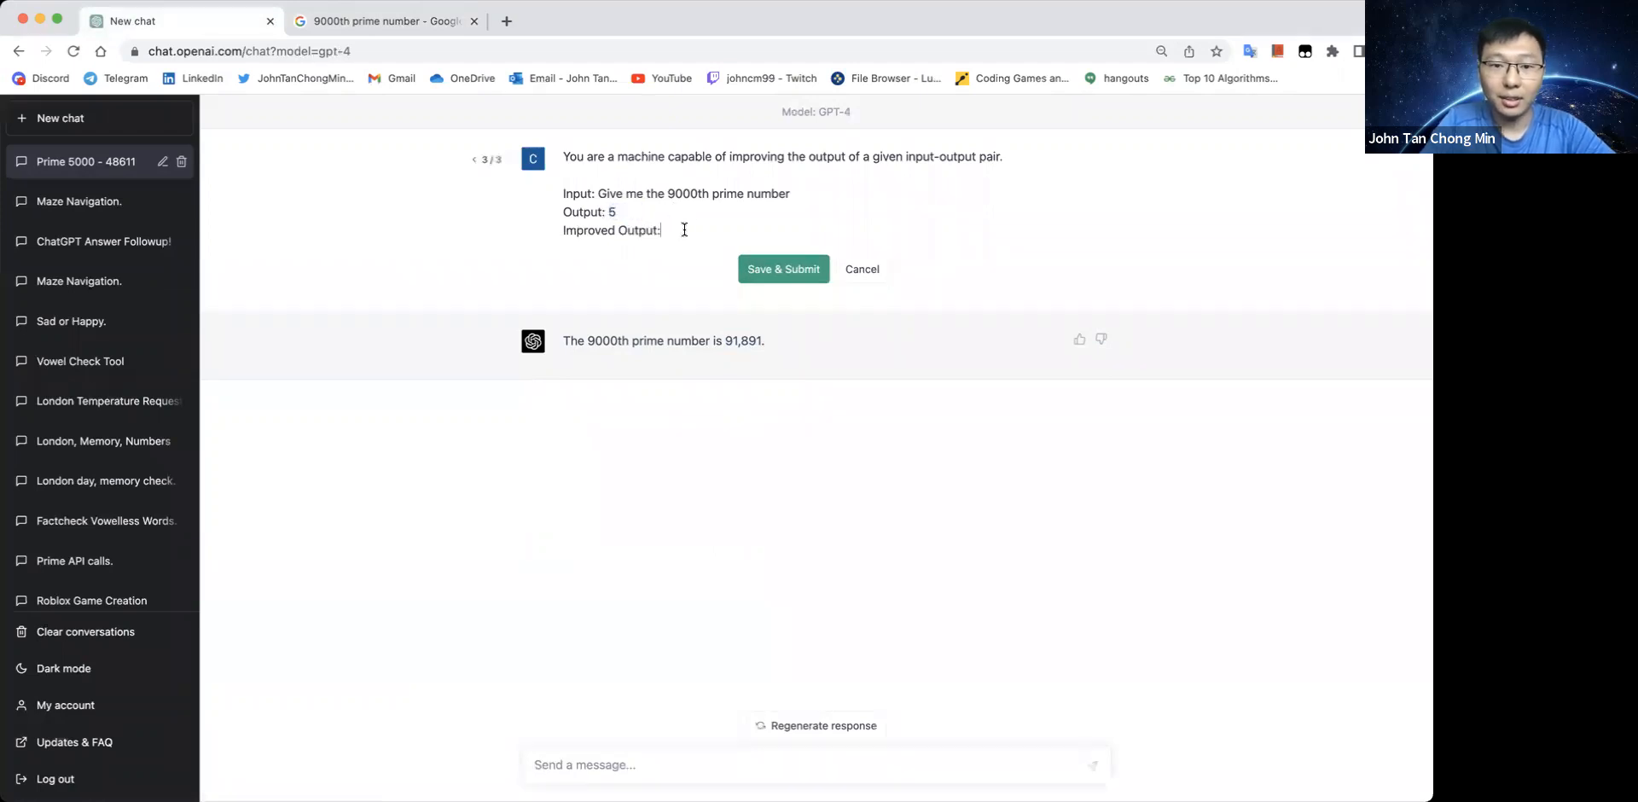
type("91,891")
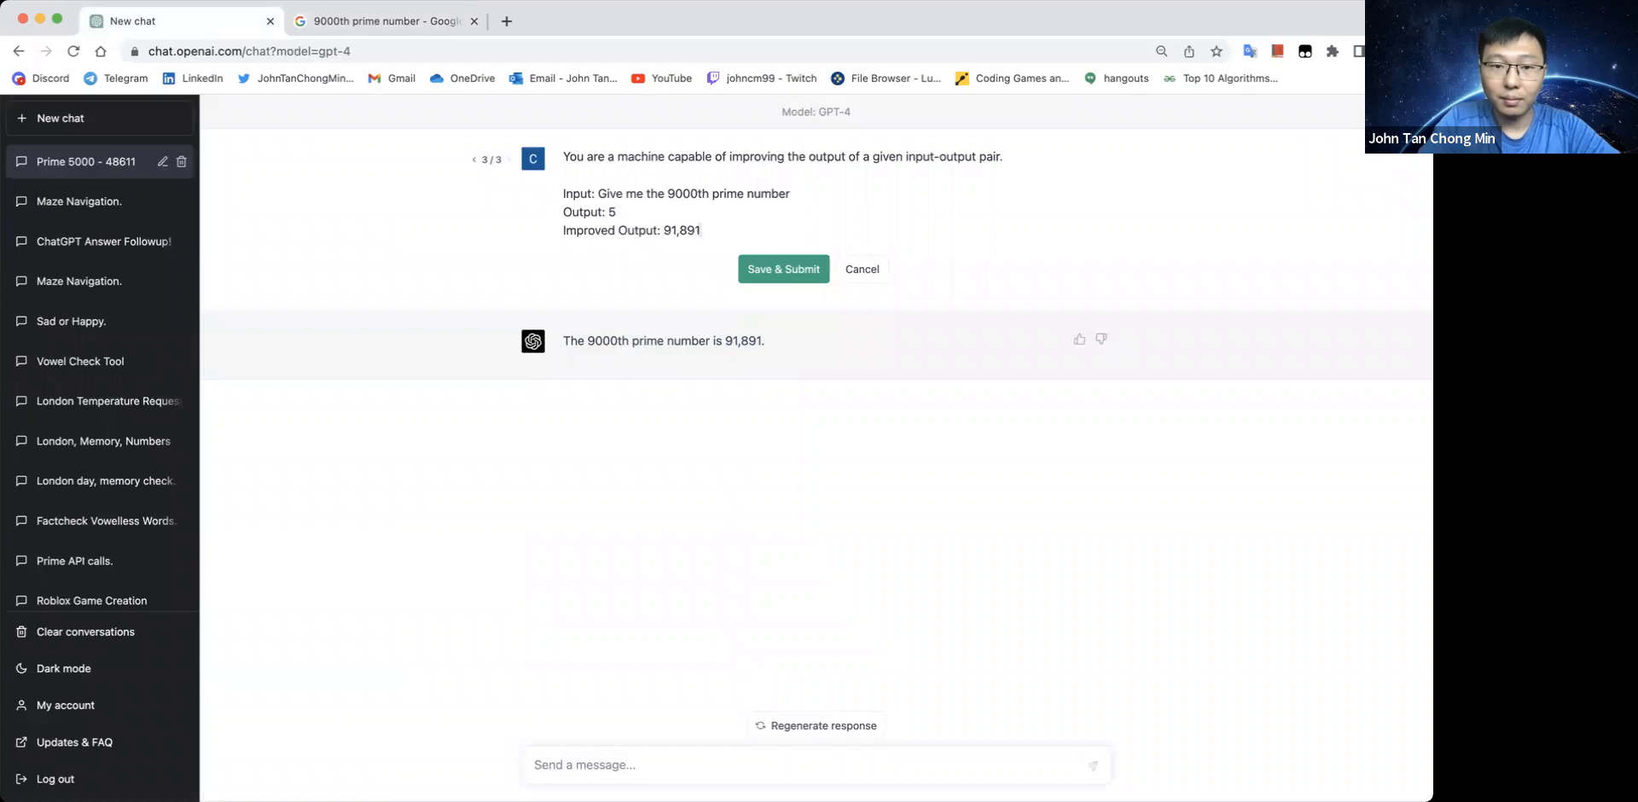
type("Improve Output")
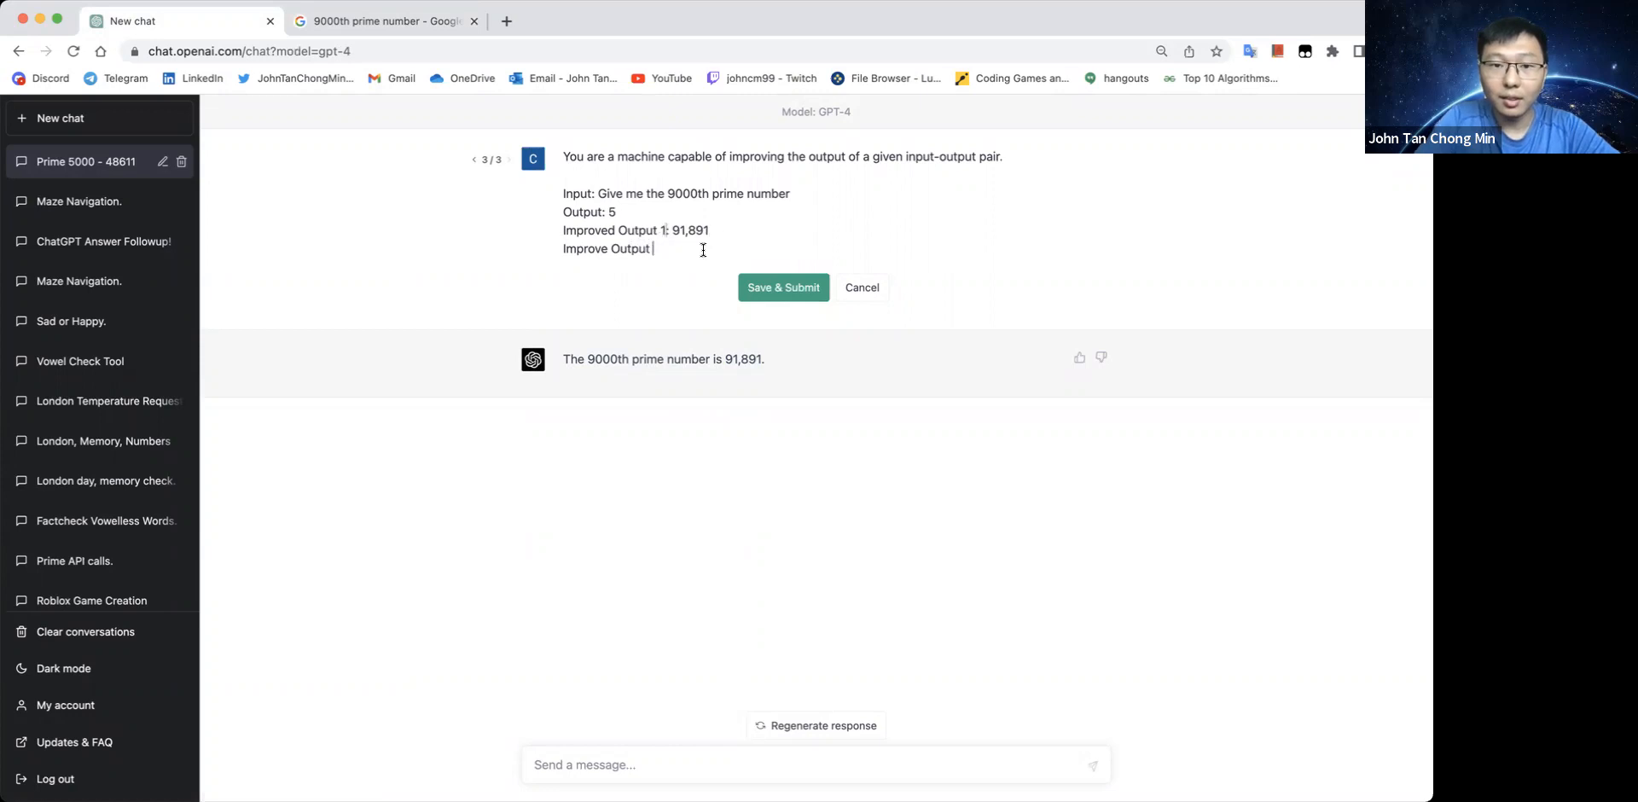
type("2:")
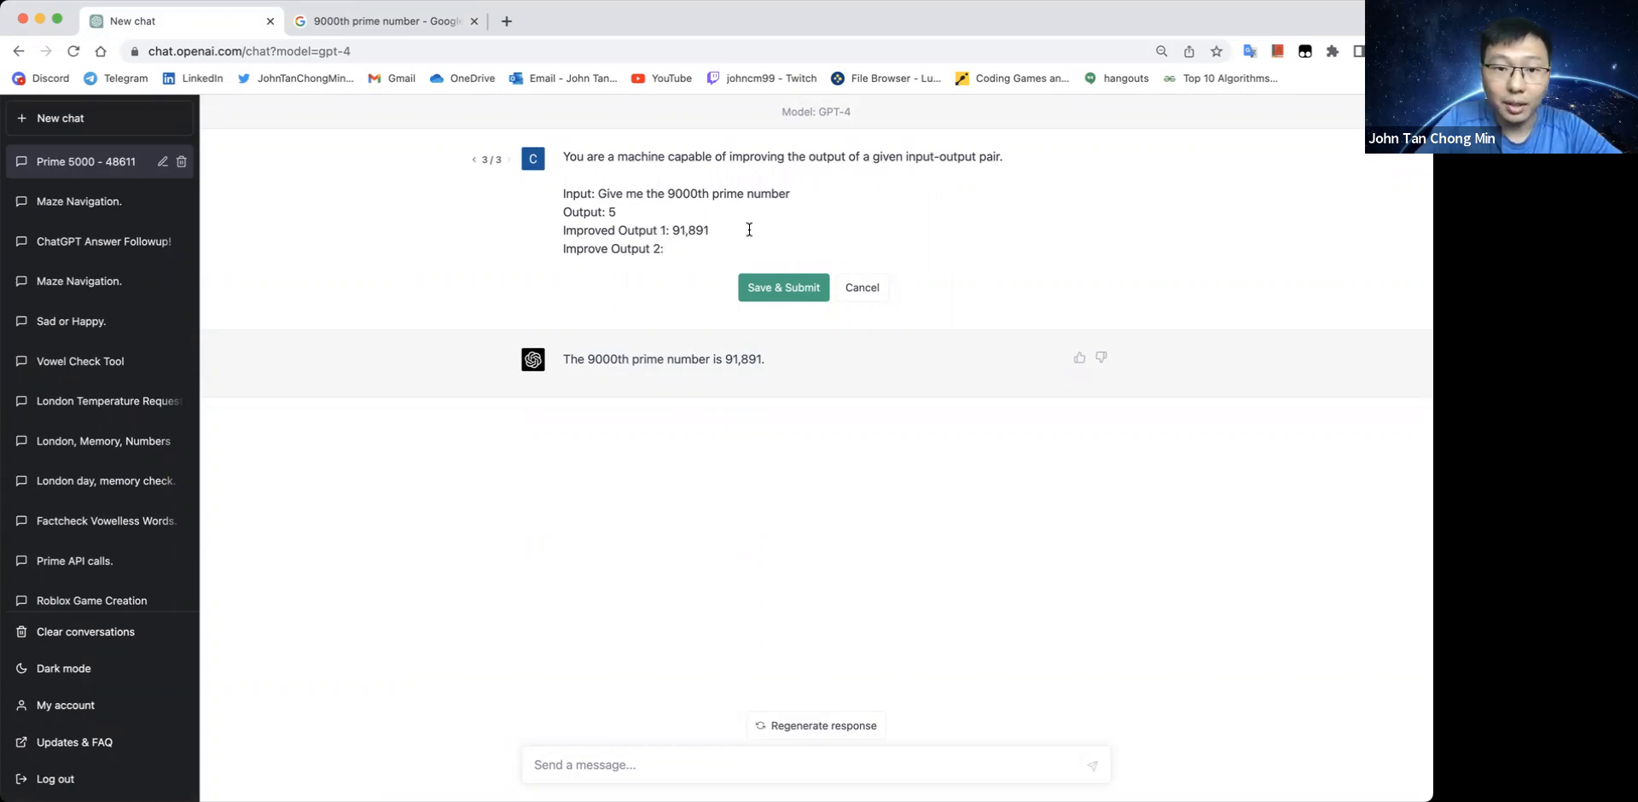
mouse_move(803, 187)
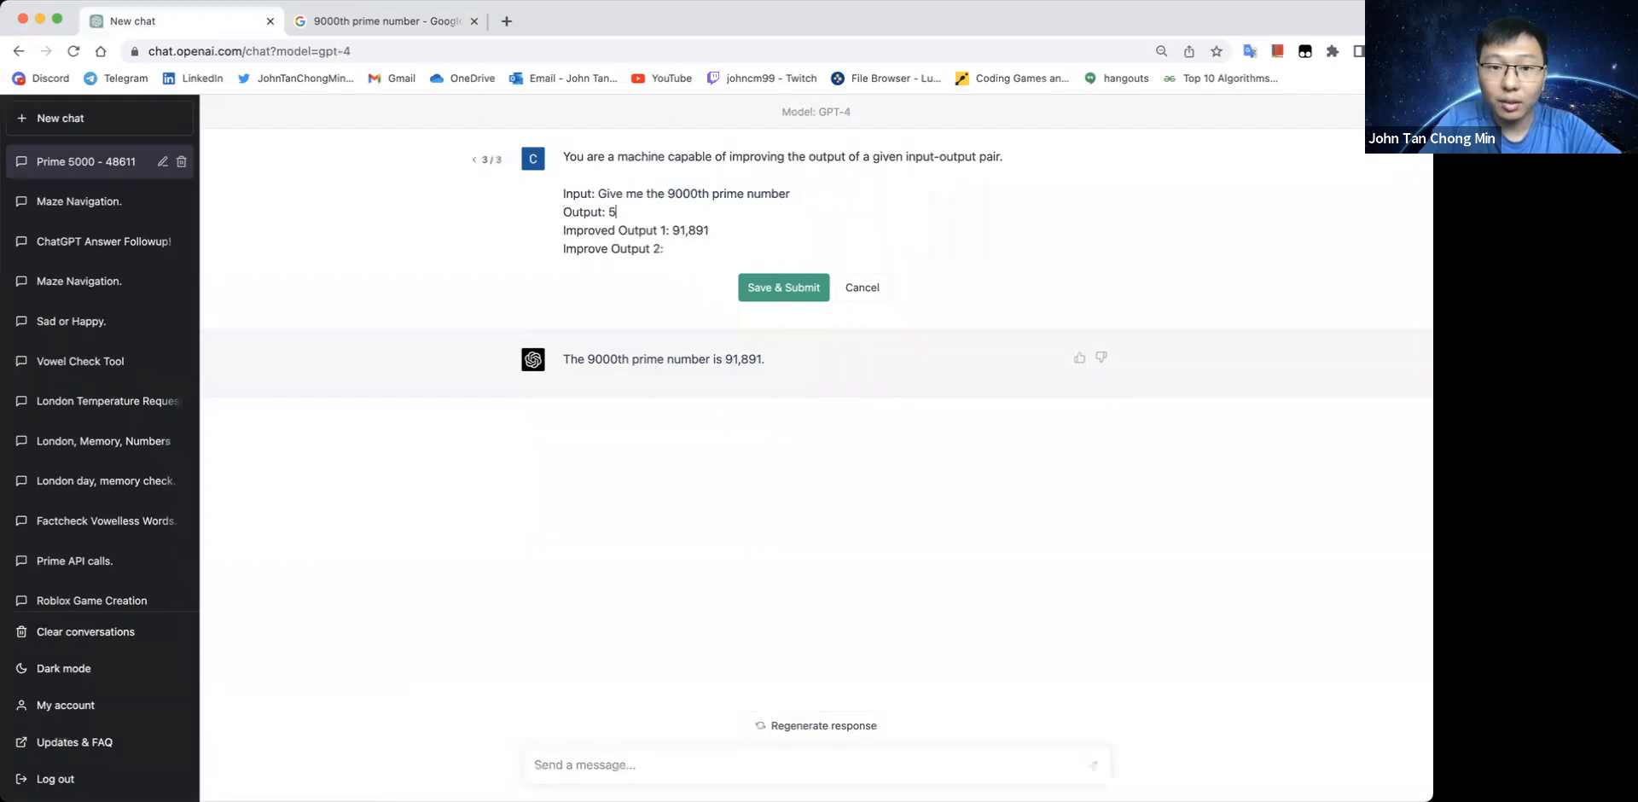
type("Input: Give me the 9000th prime number")
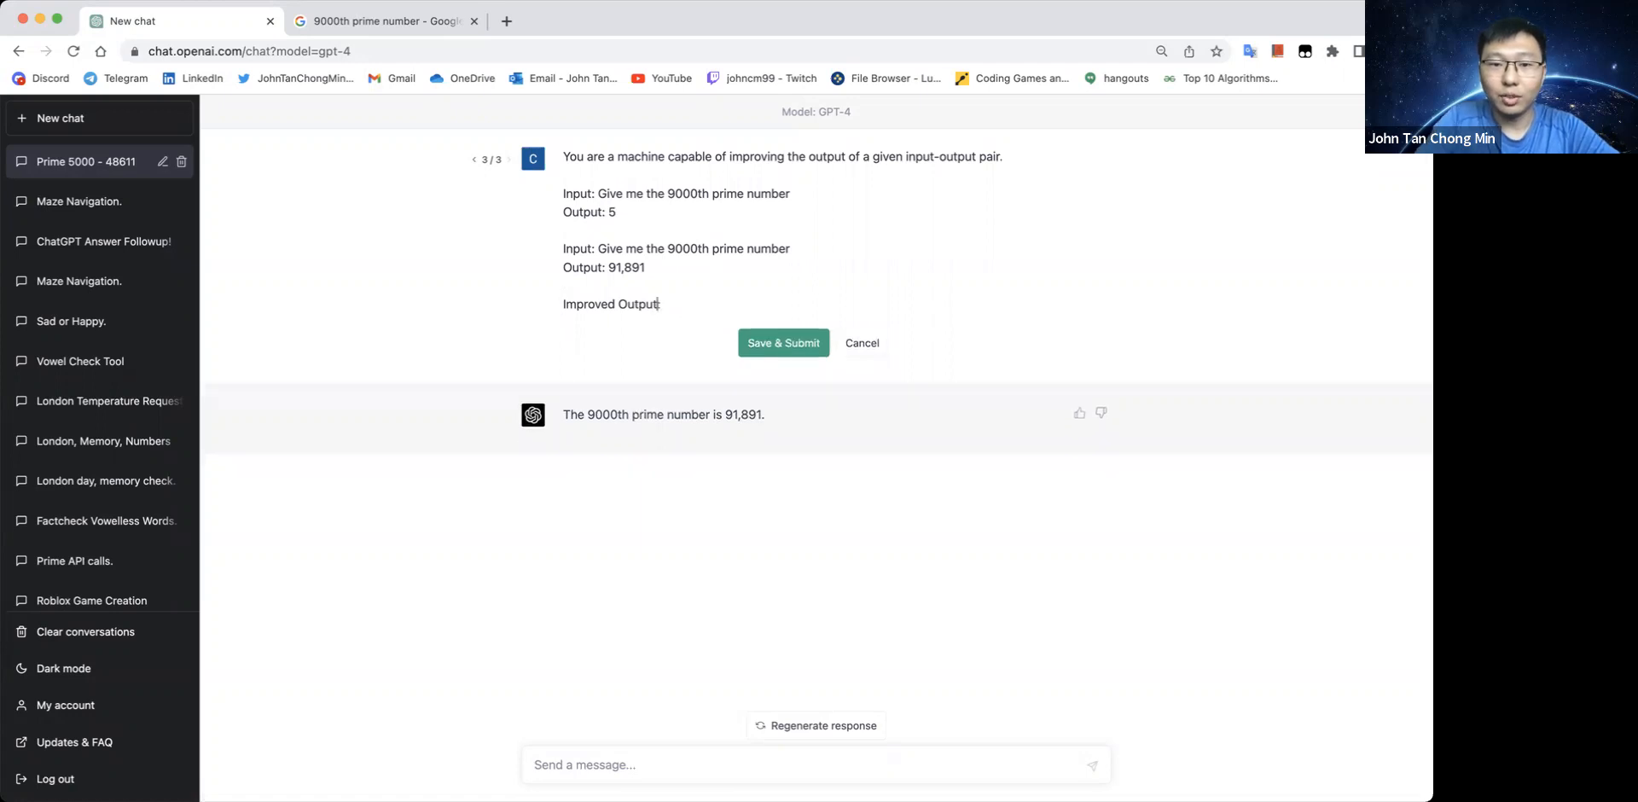
left_click(783, 342)
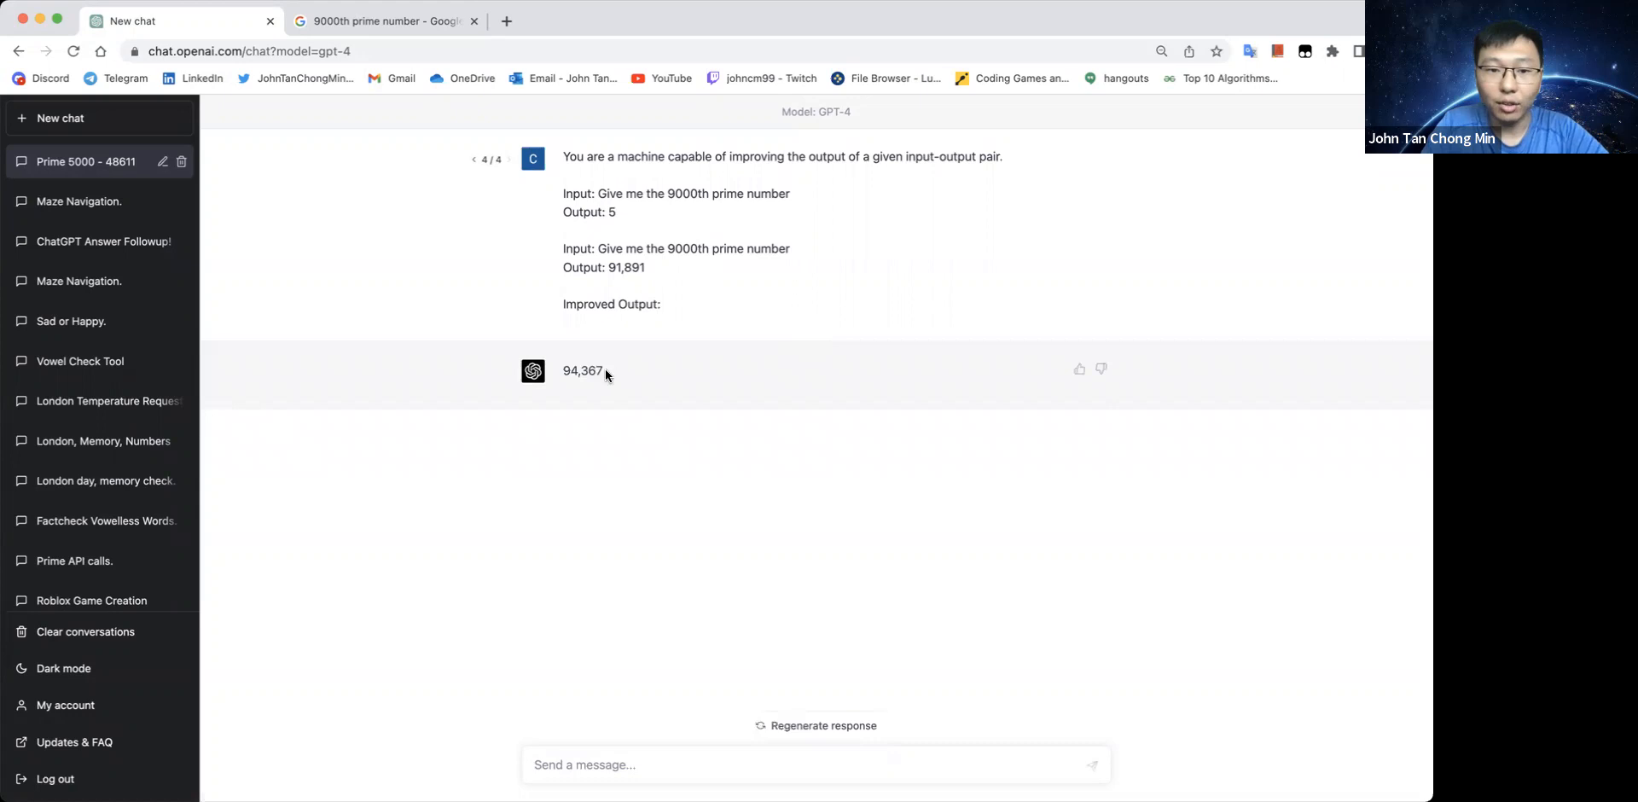
Submit the prompt with a third pair outputting 94,367 and compare the reply with Google's 93179
left_click(383, 21)
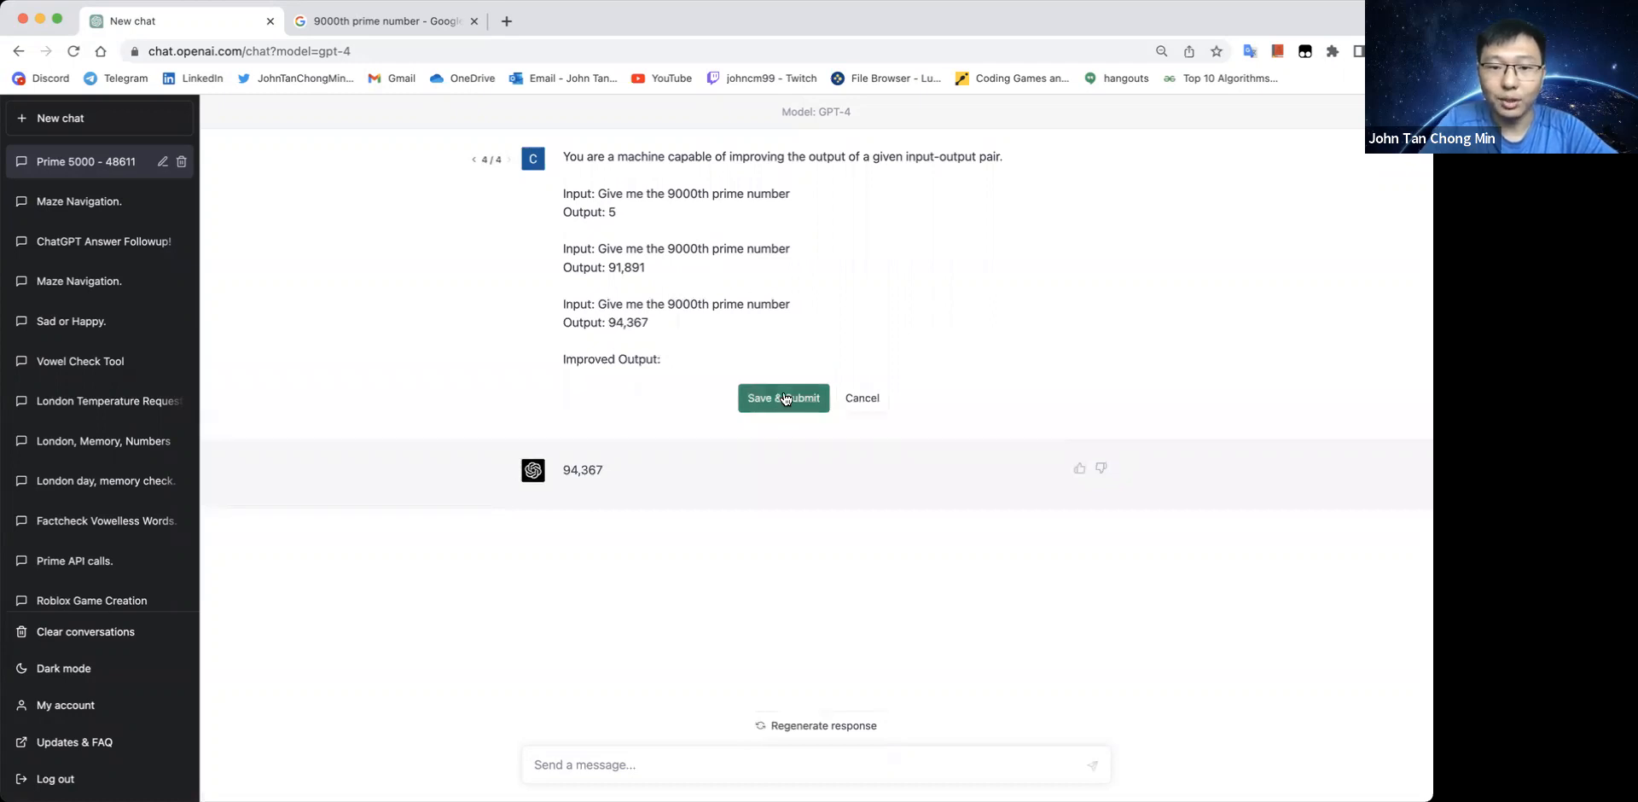
left_click(782, 398)
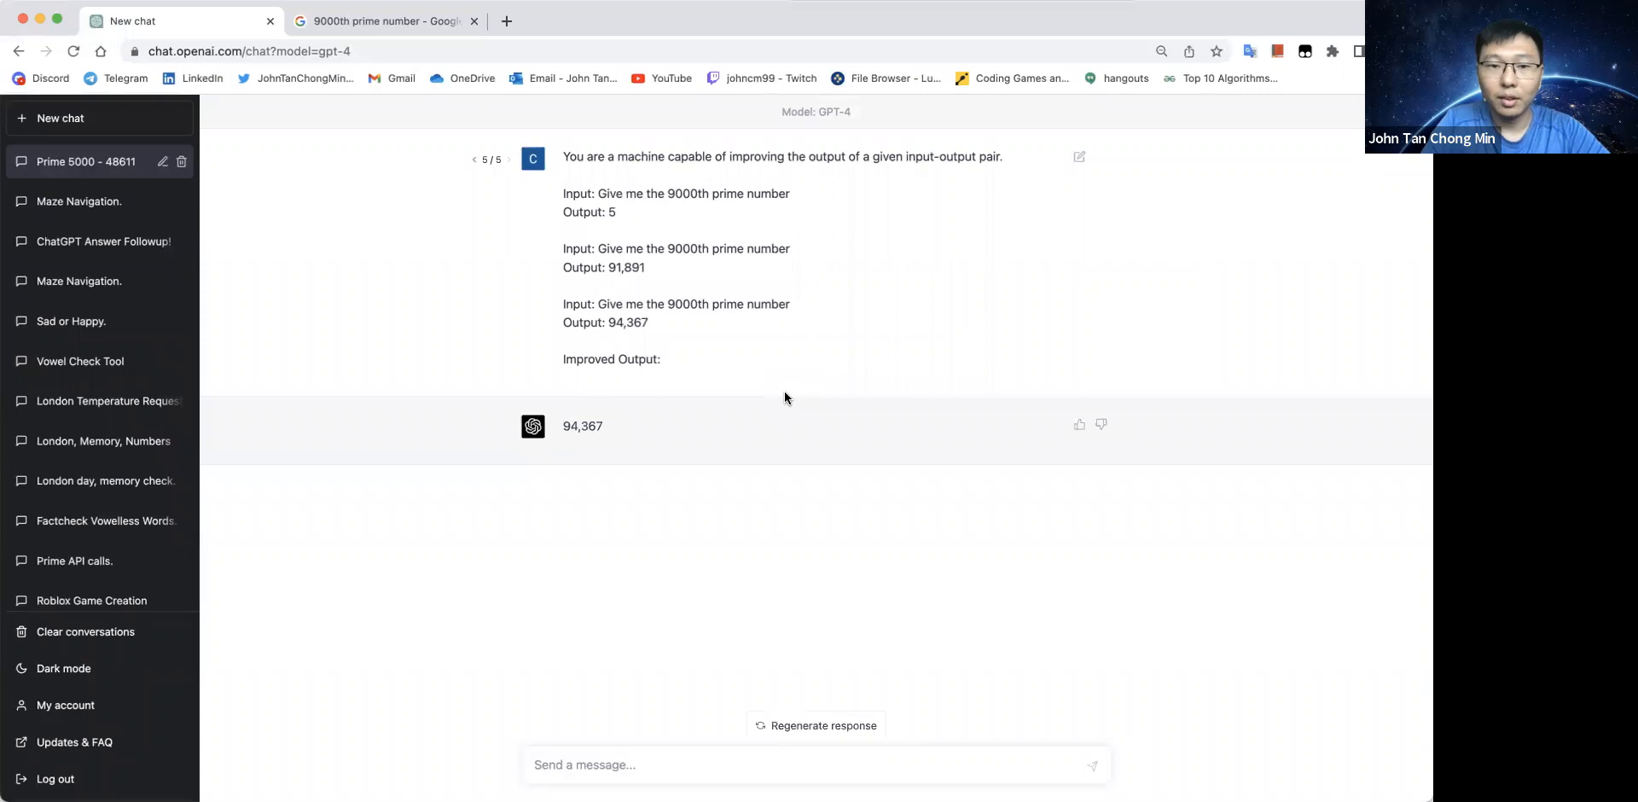
left_click(383, 20)
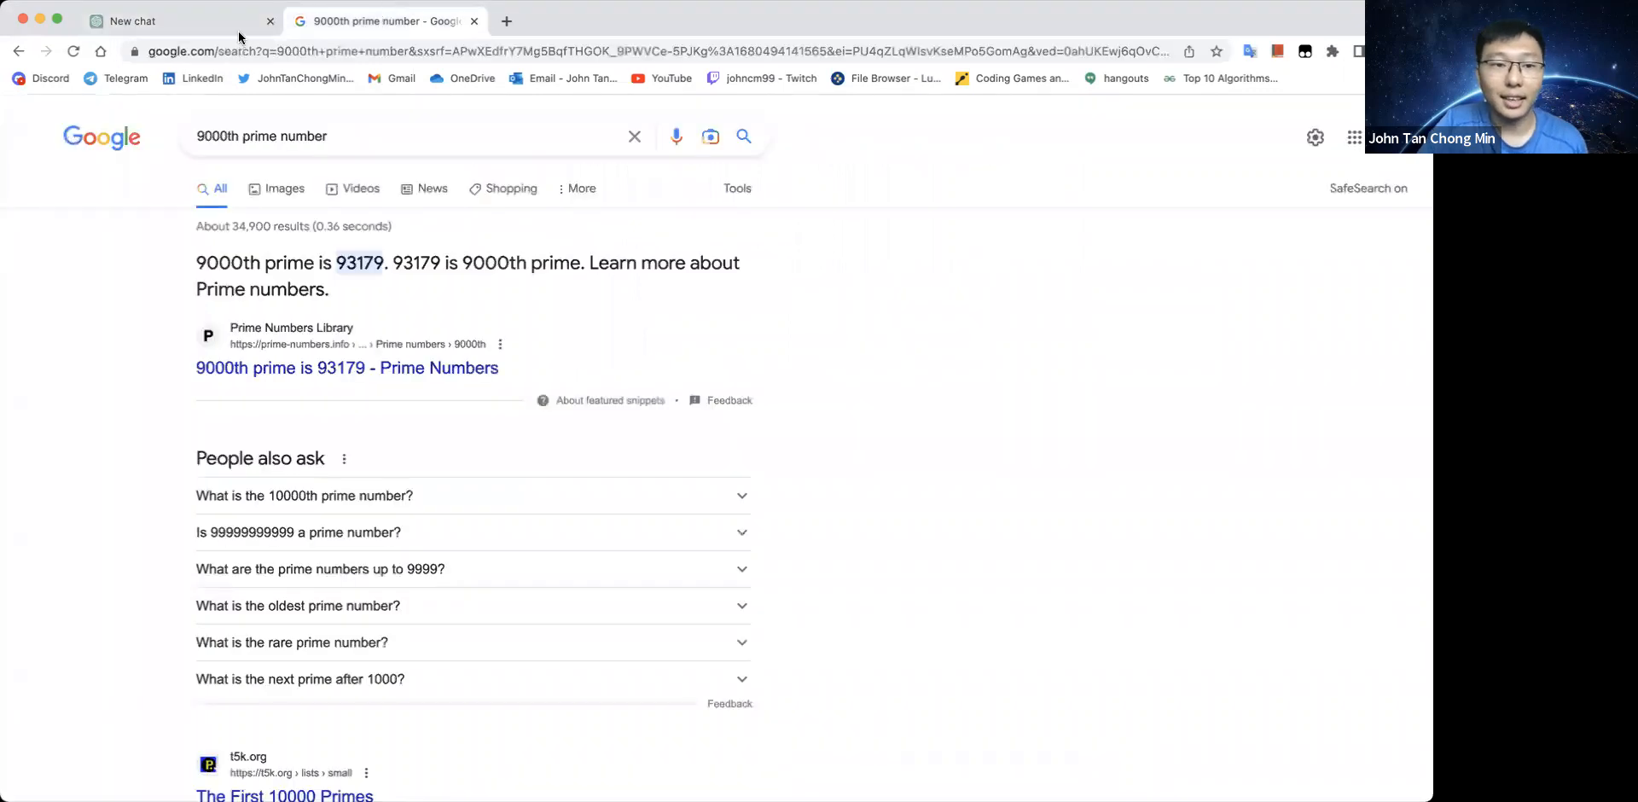
left_click(177, 20)
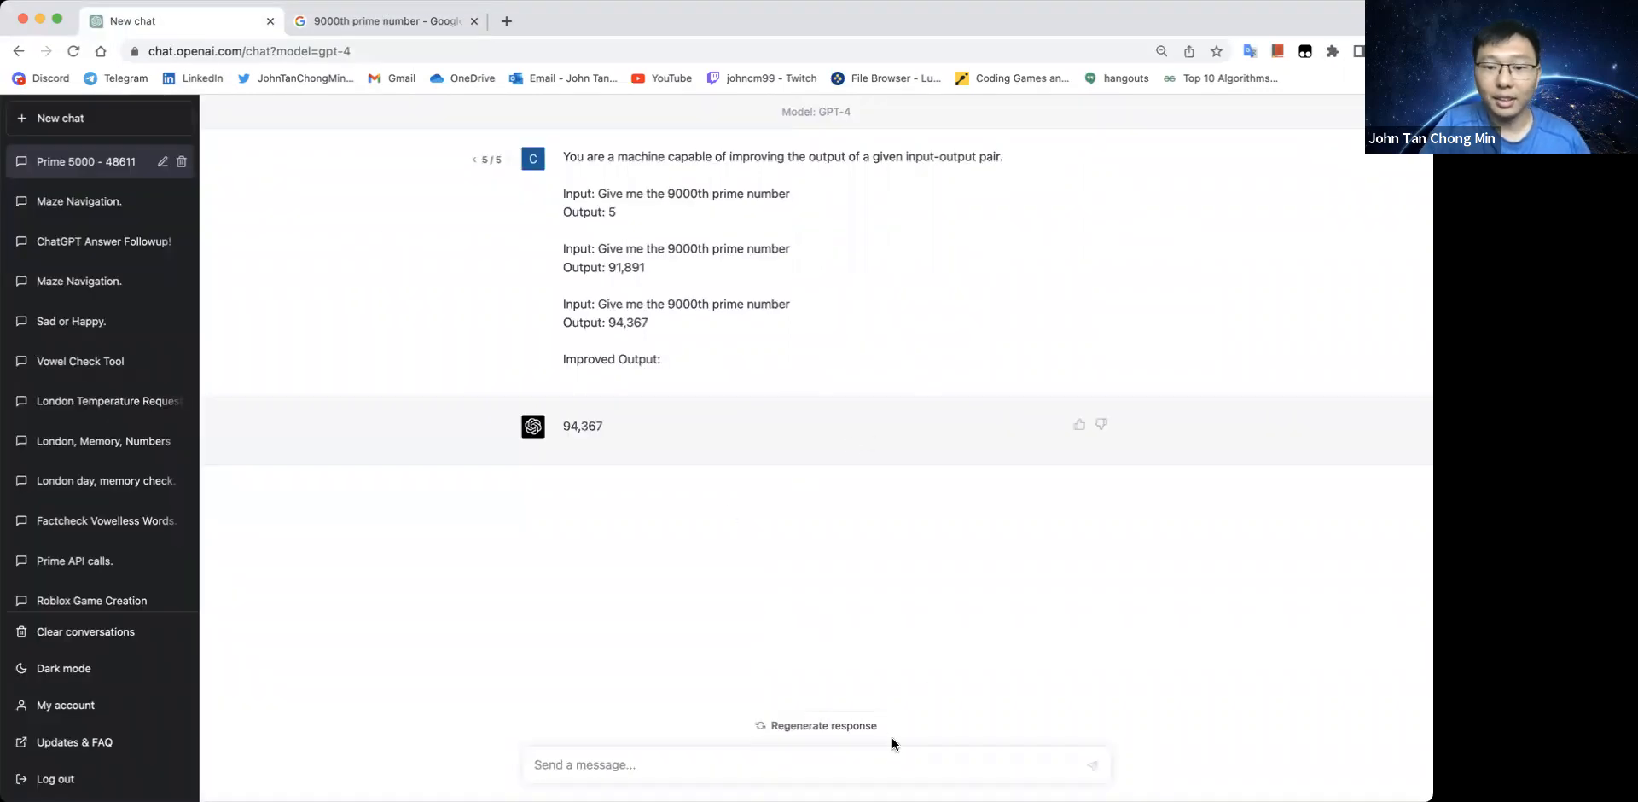
Send 'Give me the improved outputs for the next 10 iterations' and scroll through the reply
type("G")
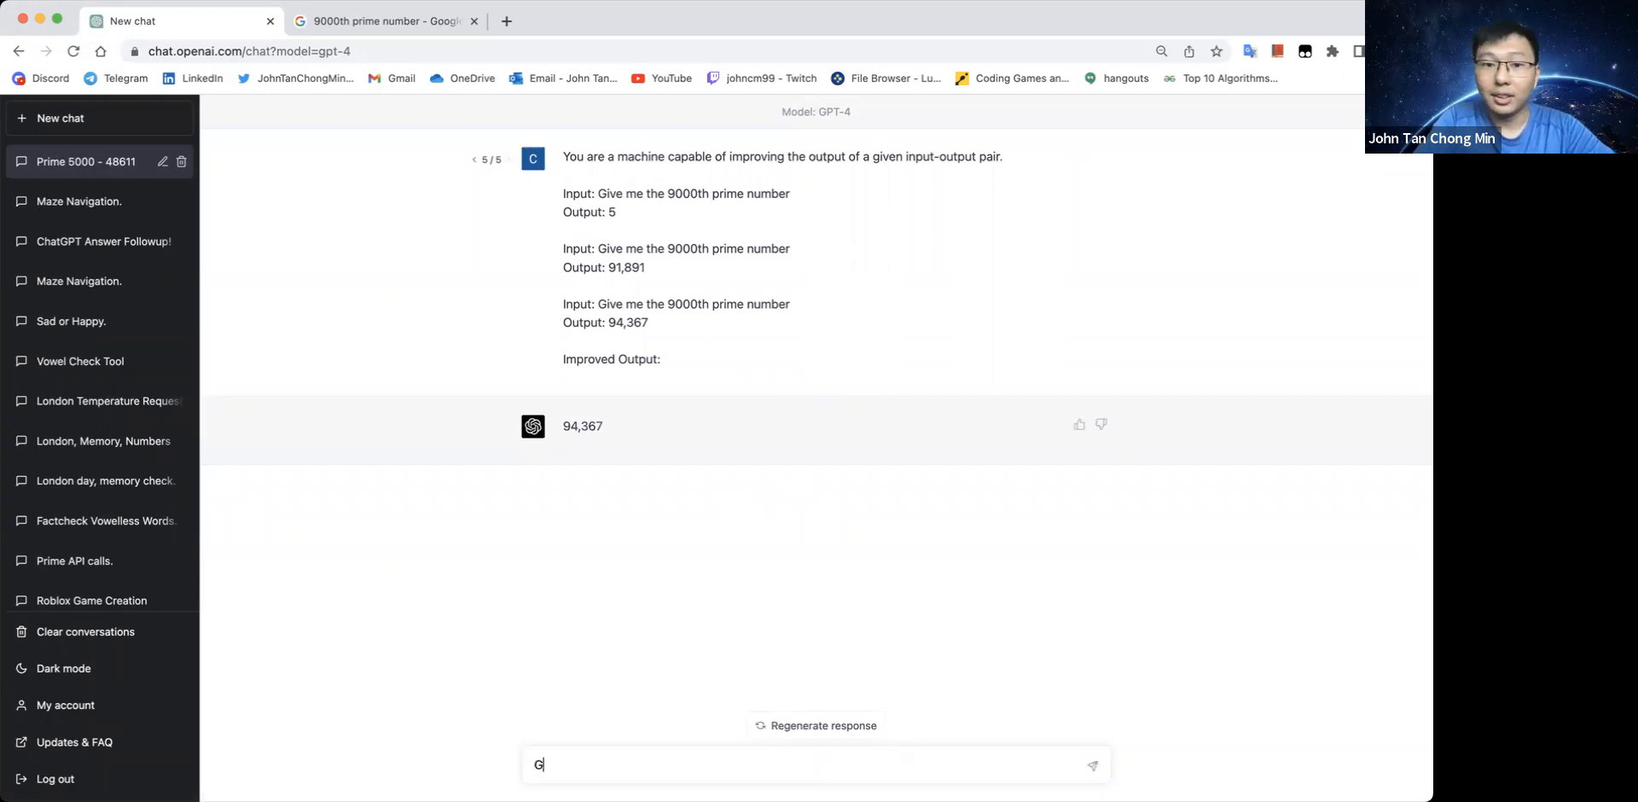
type("ive me the improved")
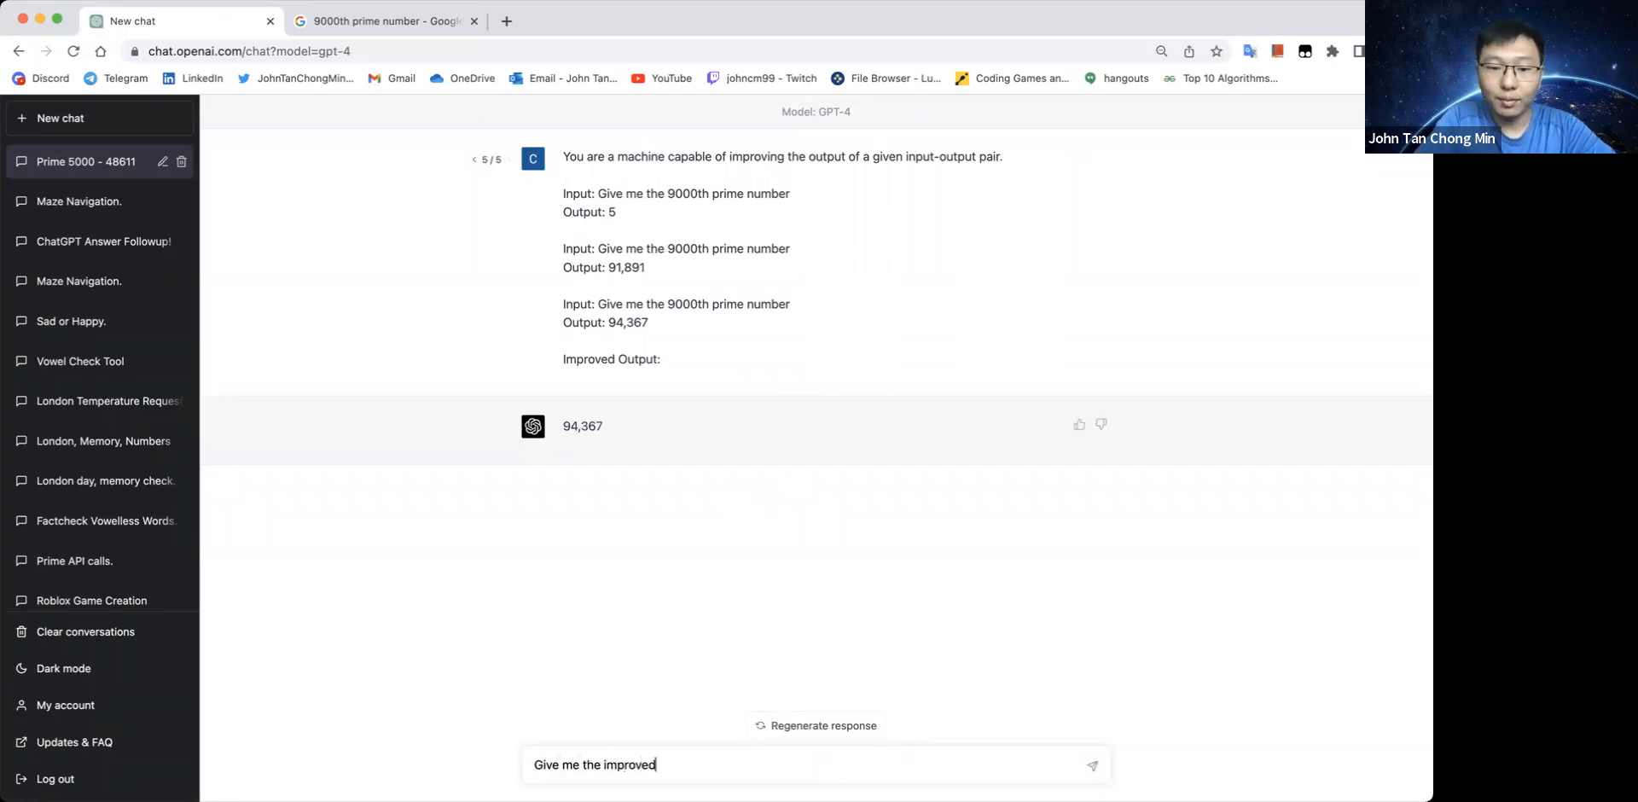
type("outputs")
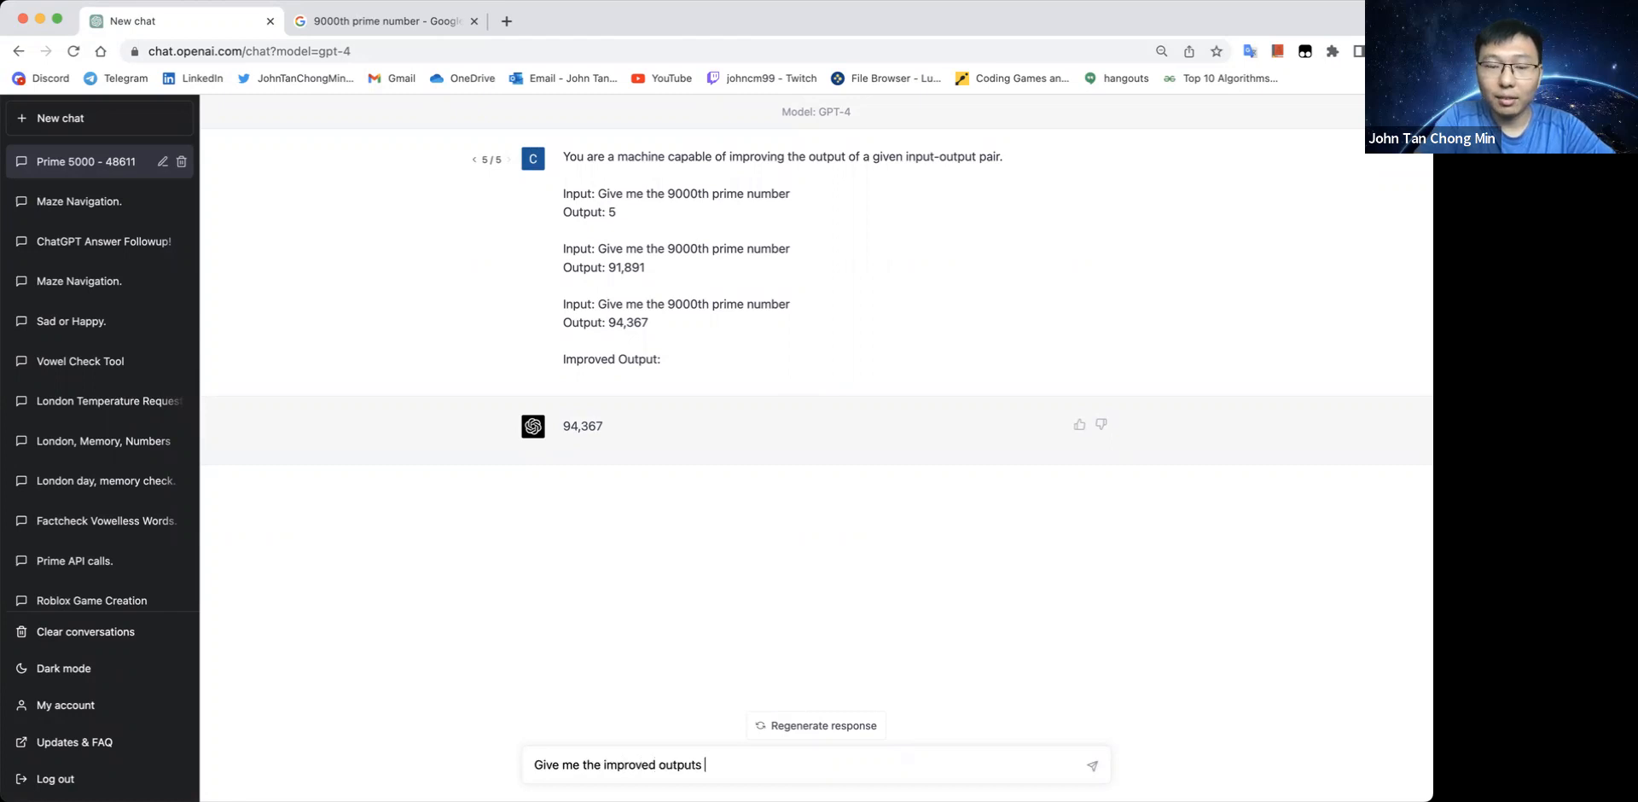
type("for the next 10")
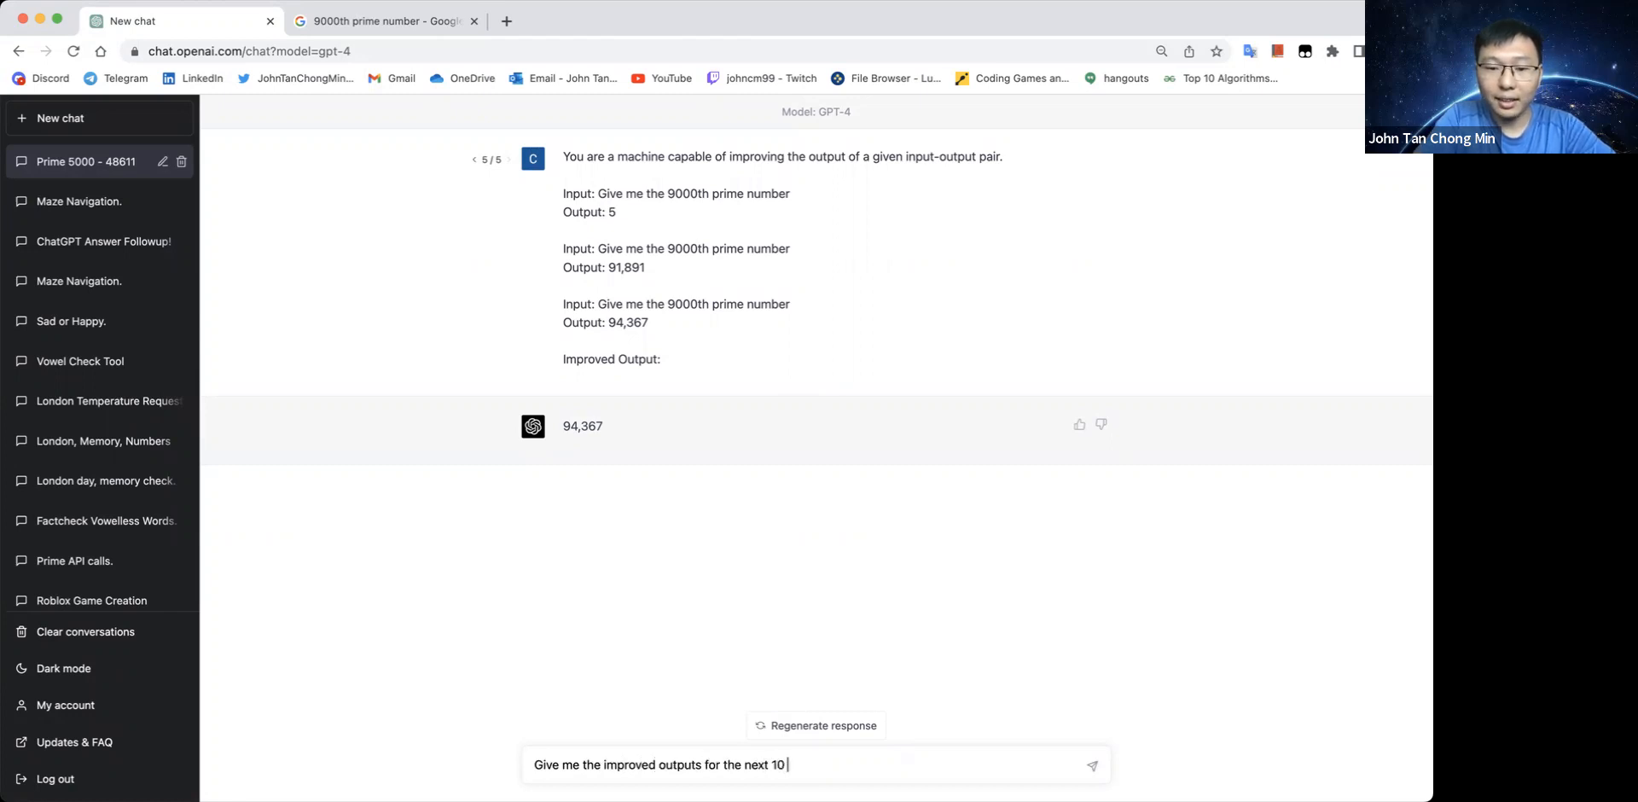
type("iterations")
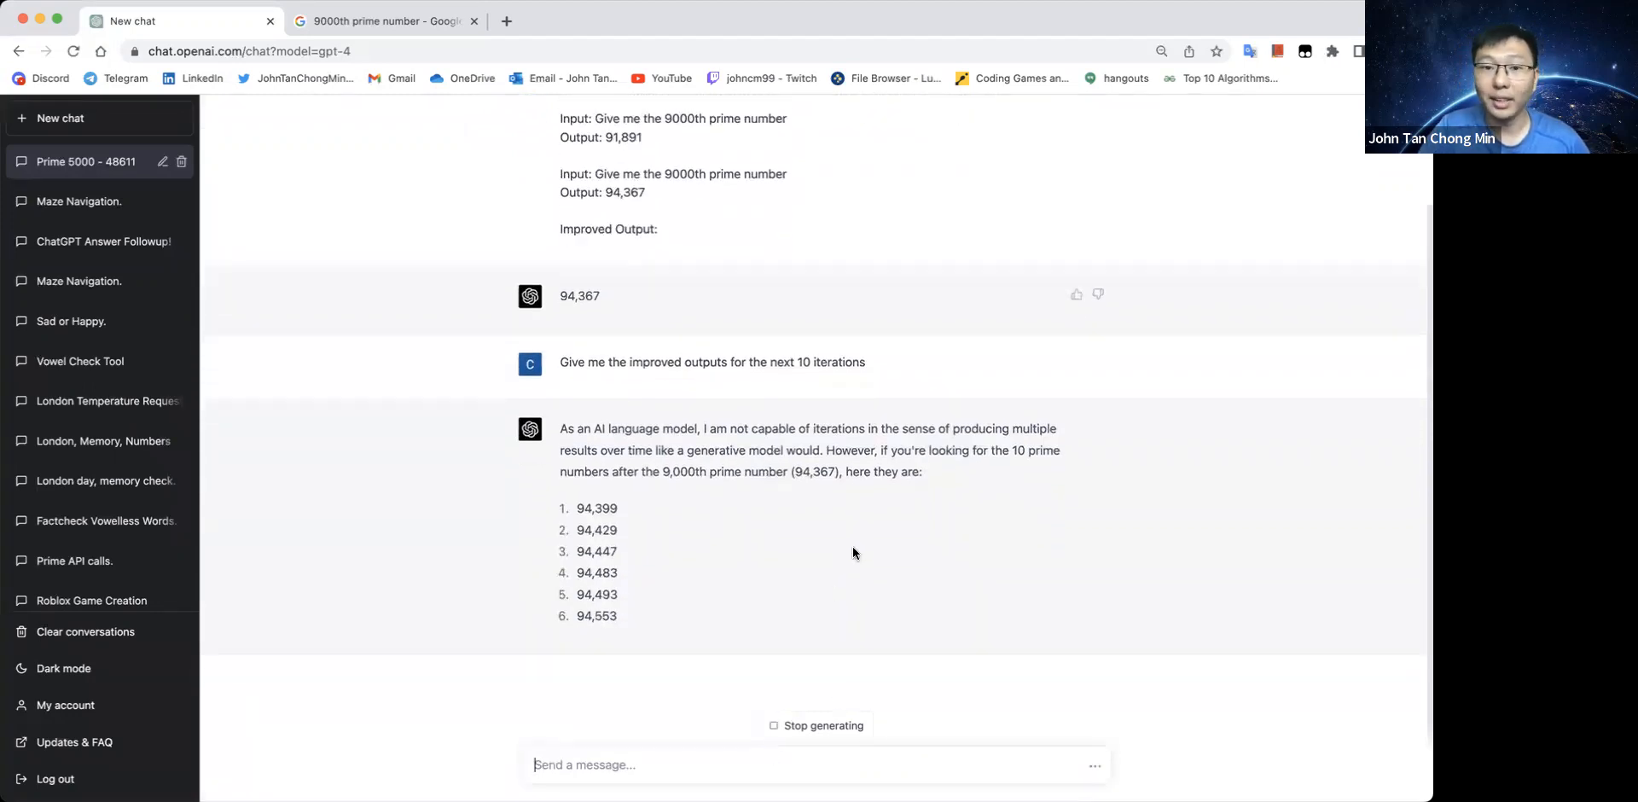
scroll("up", 3)
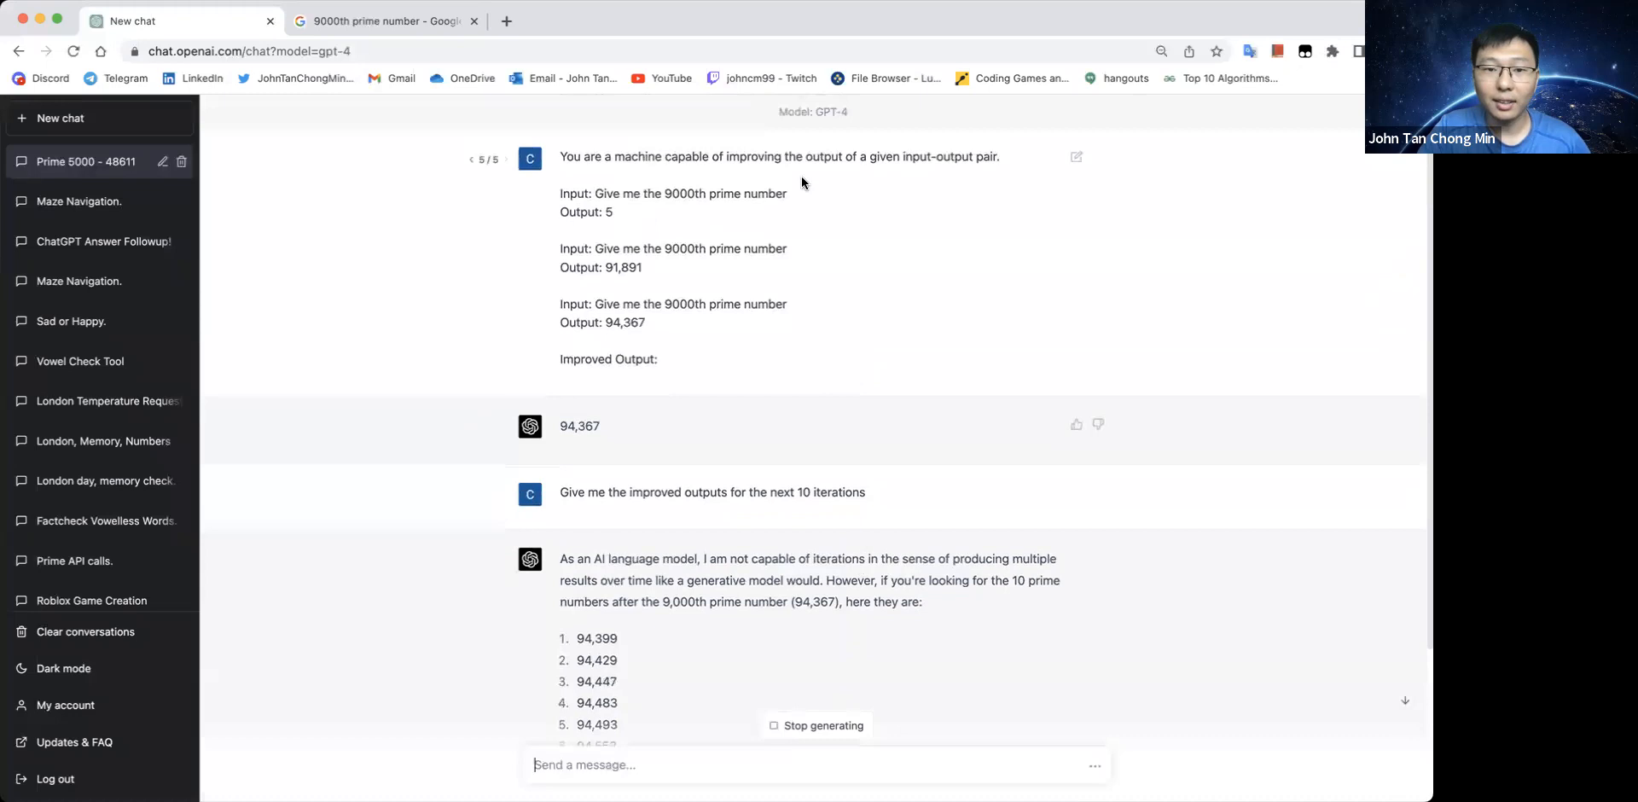